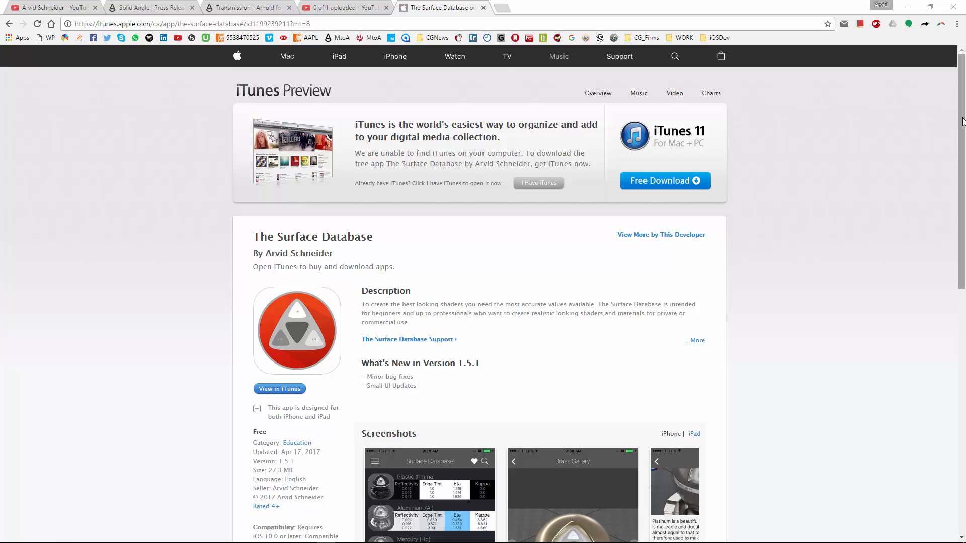
- Search the App Store for 'surface database'
{"action": "scroll", "scroll_direction": "down", "scroll_amount": 3}
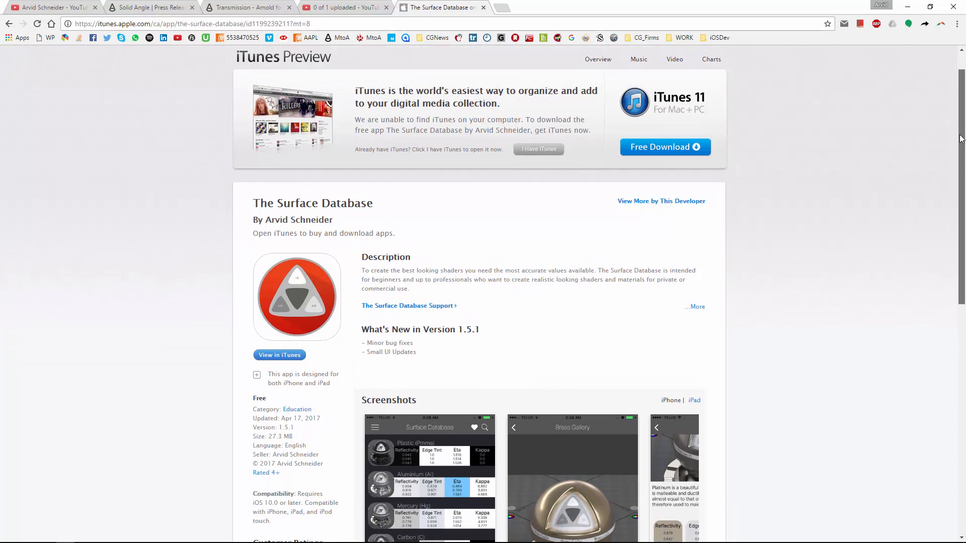
{"action": "scroll", "scroll_direction": "down", "scroll_amount": 3}
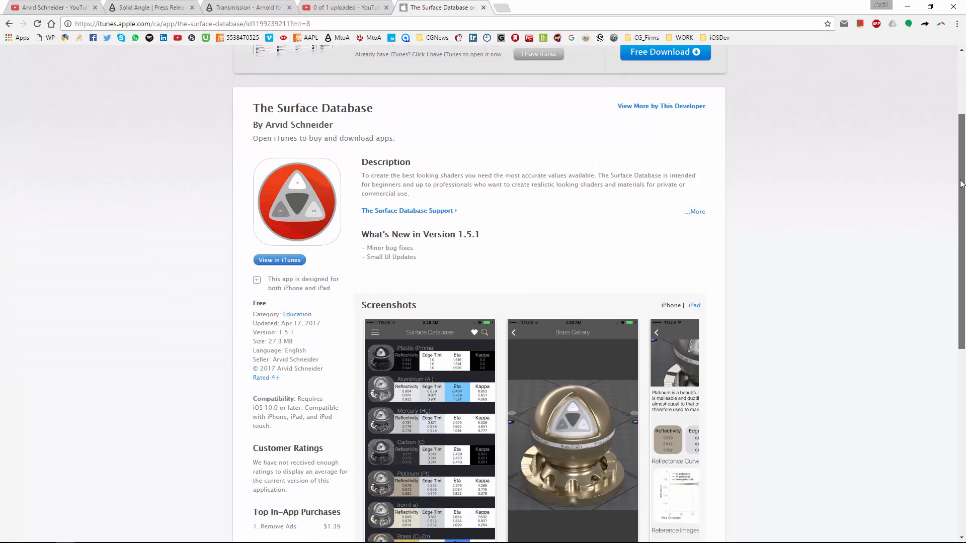
{"action": "scroll", "scroll_direction": "down", "scroll_amount": 3}
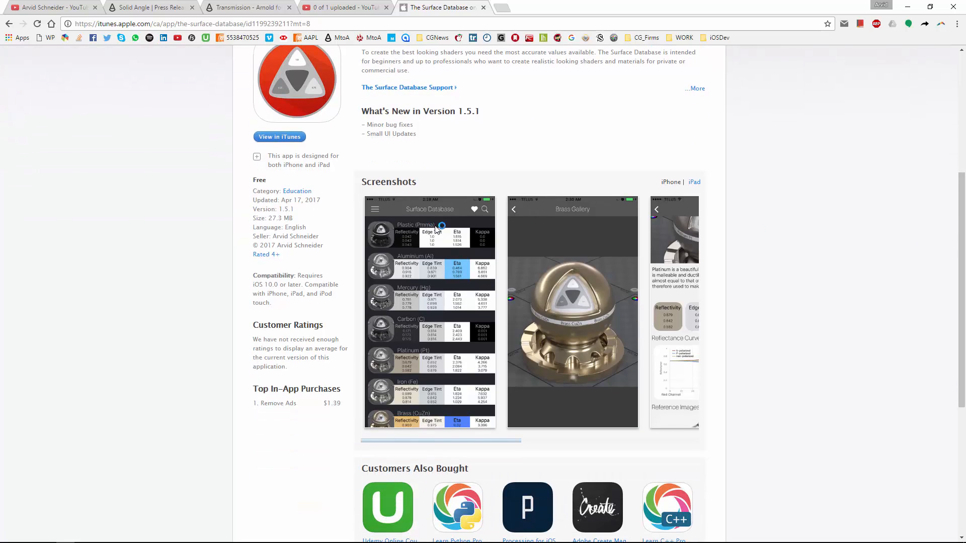
{"action": "scroll", "scroll_direction": "up", "scroll_amount": 3}
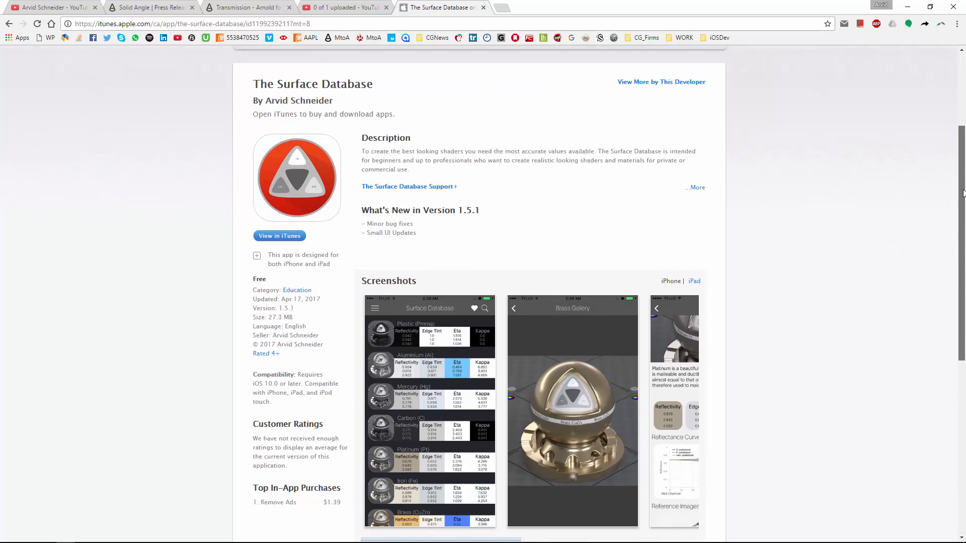
{"action": "scroll", "scroll_direction": "up", "scroll_amount": 3}
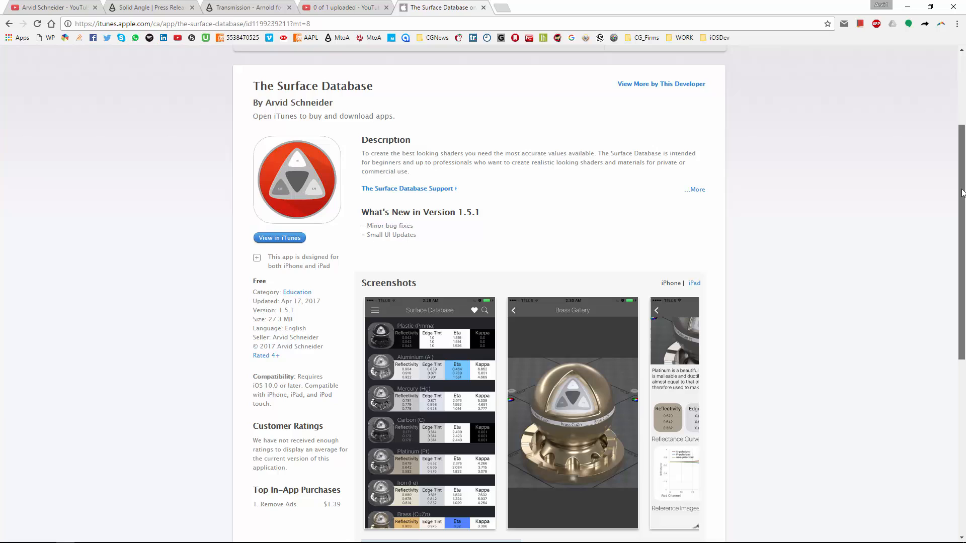
{"action": "scroll", "scroll_direction": "up", "scroll_amount": 3}
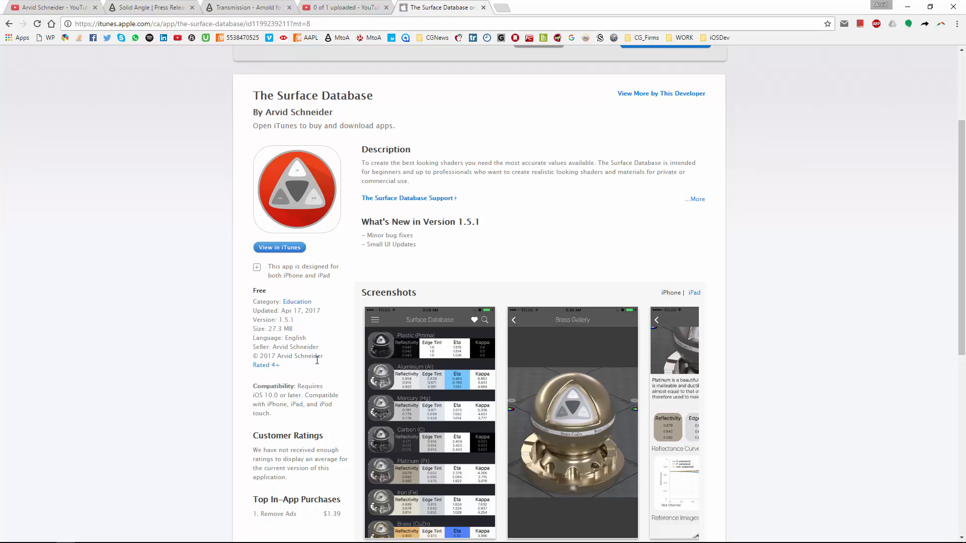
{"action": "mouse_move", "coordinate": [884, 33]}
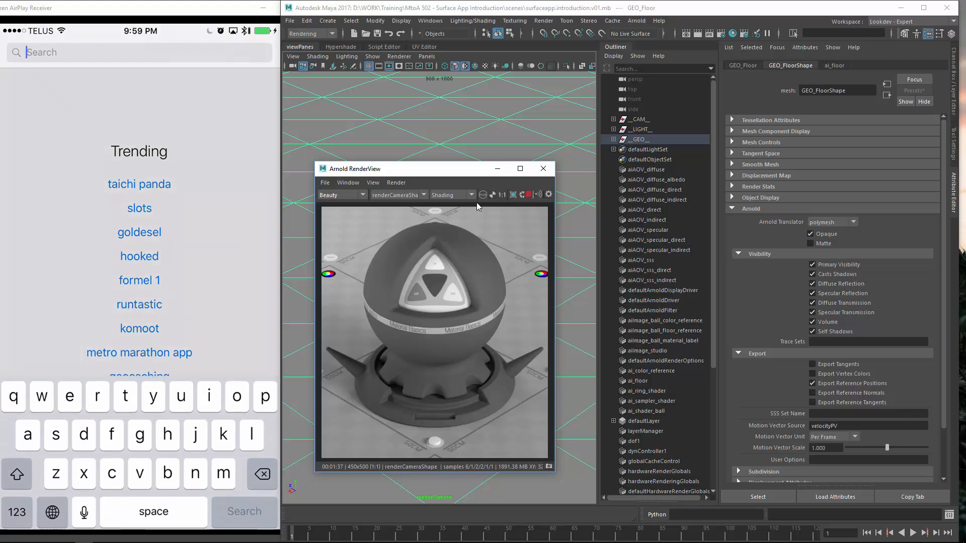
{"action": "type", "text": "surface databae"}
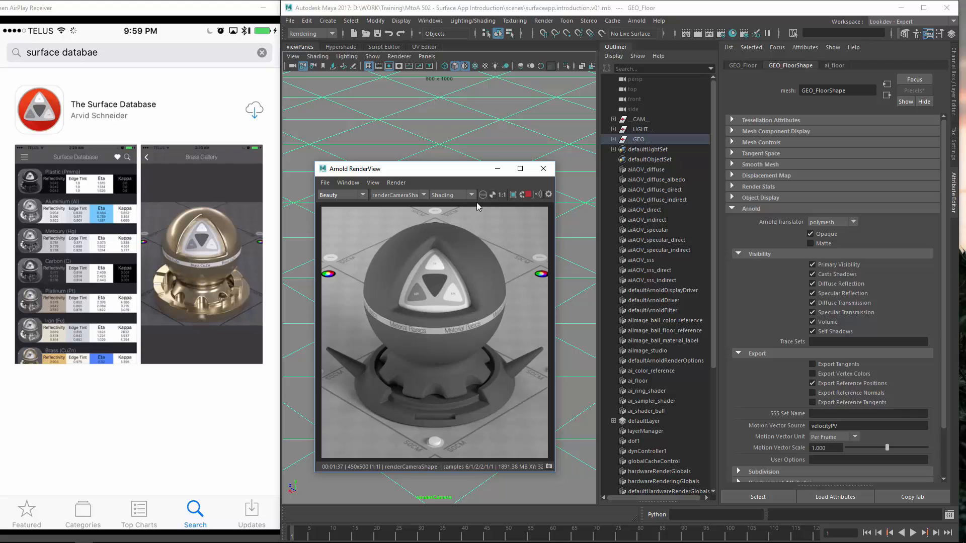
- Download The Surface Database with Touch ID authorization, then launch it
{"action": "left_click", "coordinate": [254, 110]}
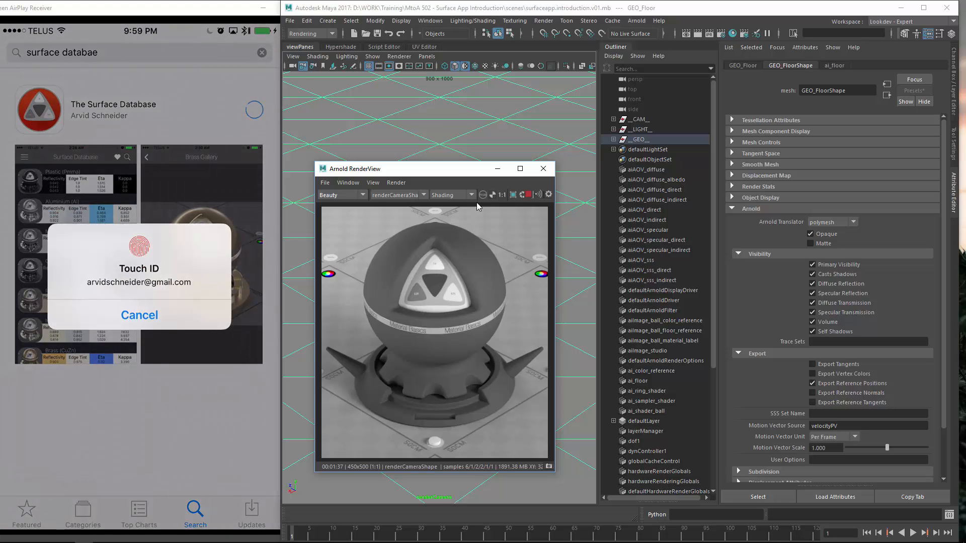
{"action": "left_click", "coordinate": [140, 315]}
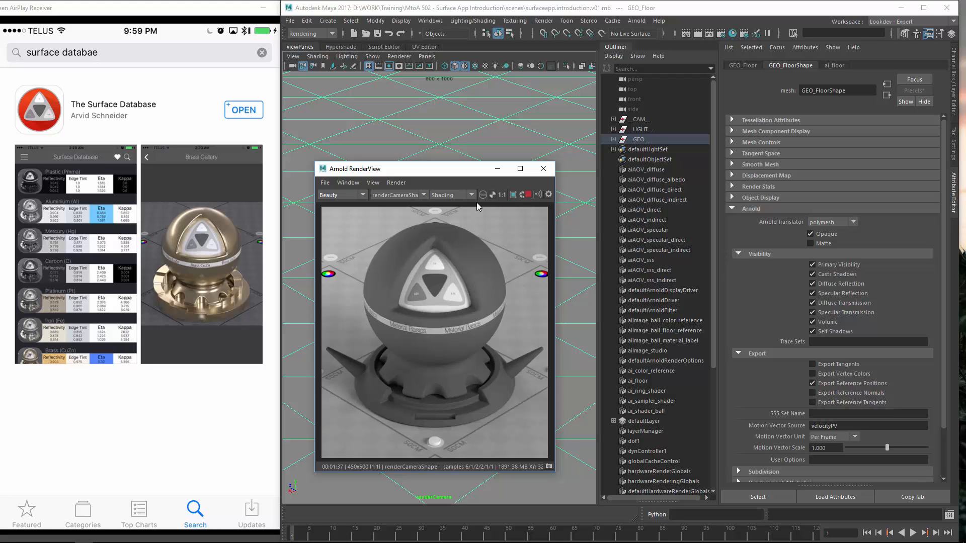
{"action": "left_click", "coordinate": [244, 109]}
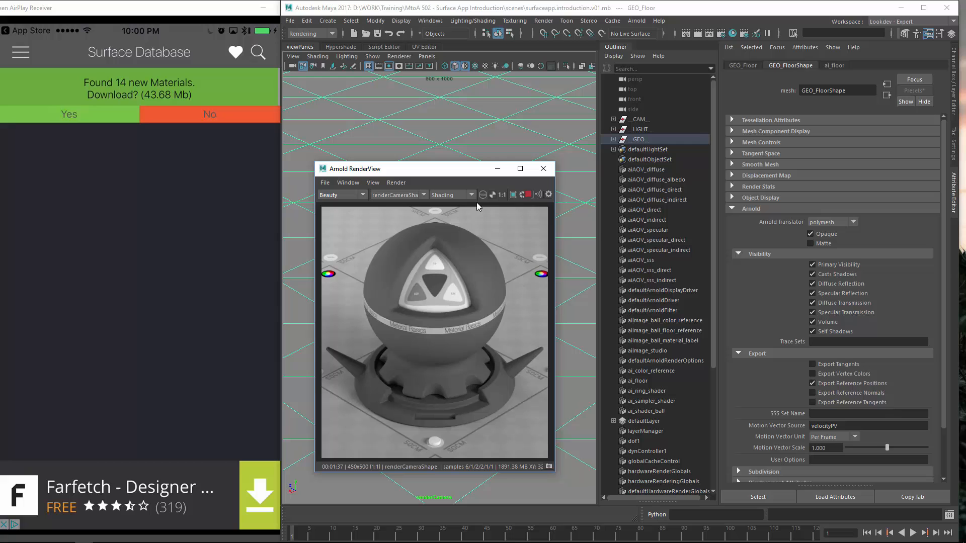
- Accept the 14 new materials and scroll through the updated material list
{"action": "left_click", "coordinate": [69, 115]}
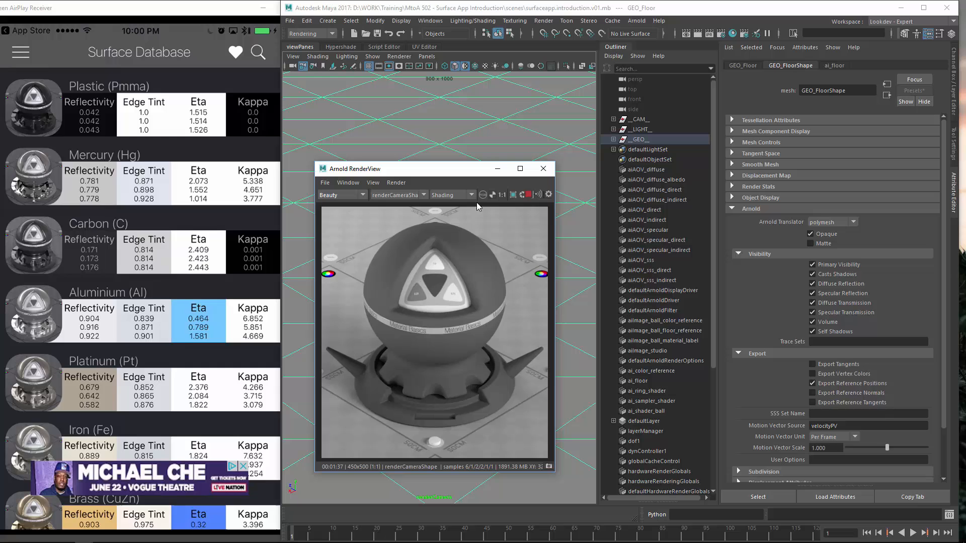
{"action": "scroll", "scroll_direction": "down", "scroll_amount": 3}
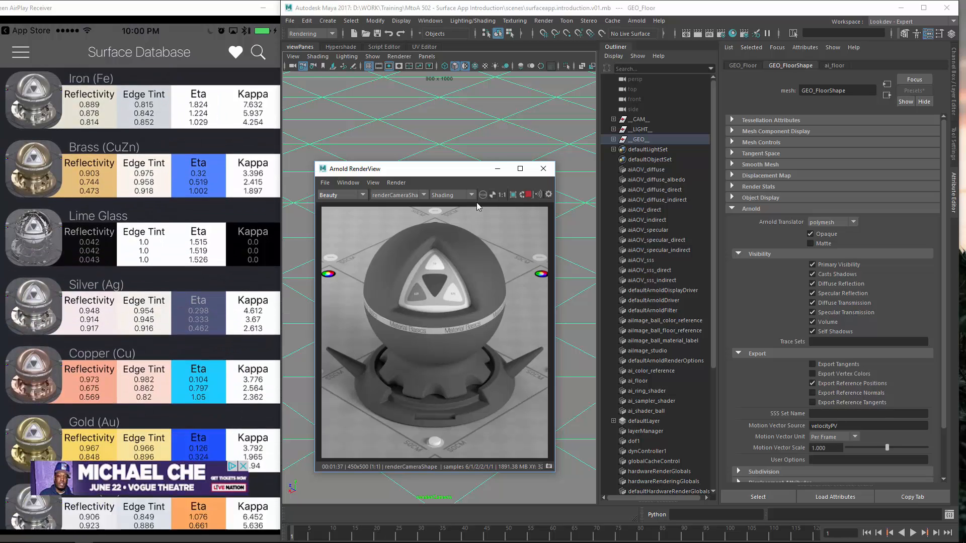
{"action": "scroll", "scroll_direction": "down", "scroll_amount": 3}
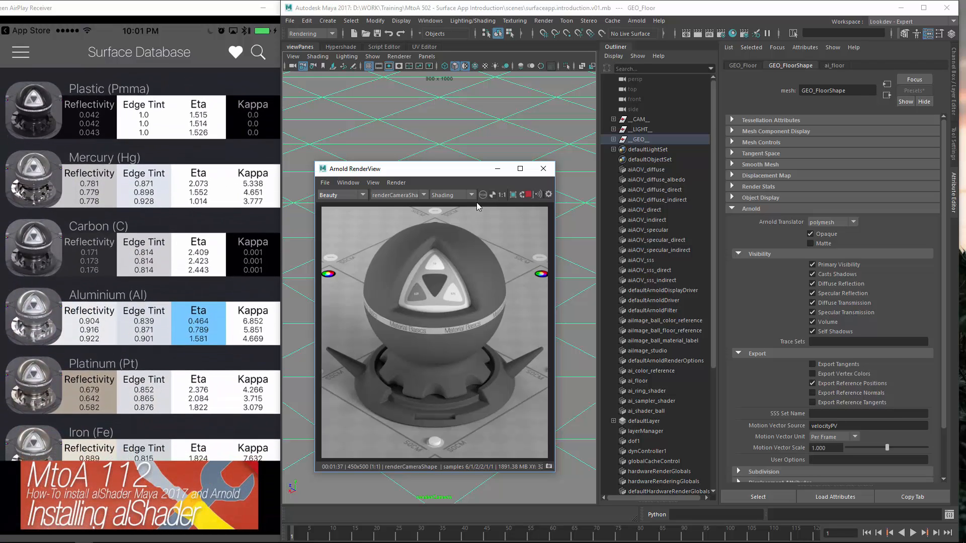
{"action": "left_click", "coordinate": [257, 52]}
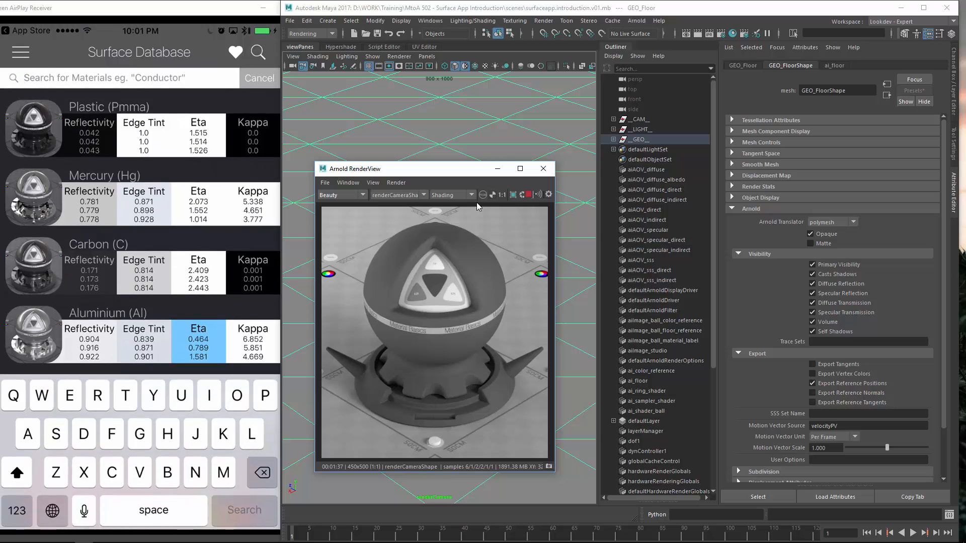
{"action": "left_click", "coordinate": [105, 79]}
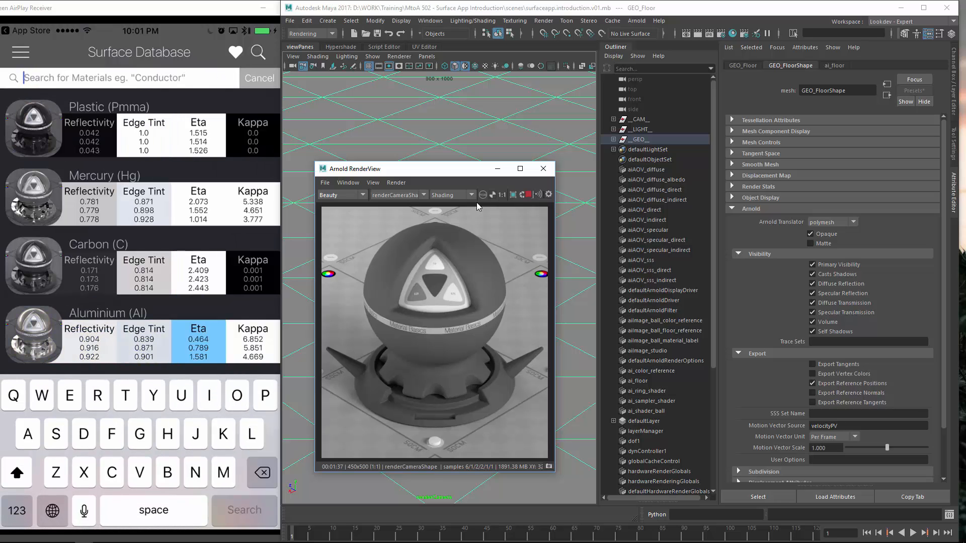
{"action": "type", "text": "Ni"}
{"action": "type", "text": "Diel"}
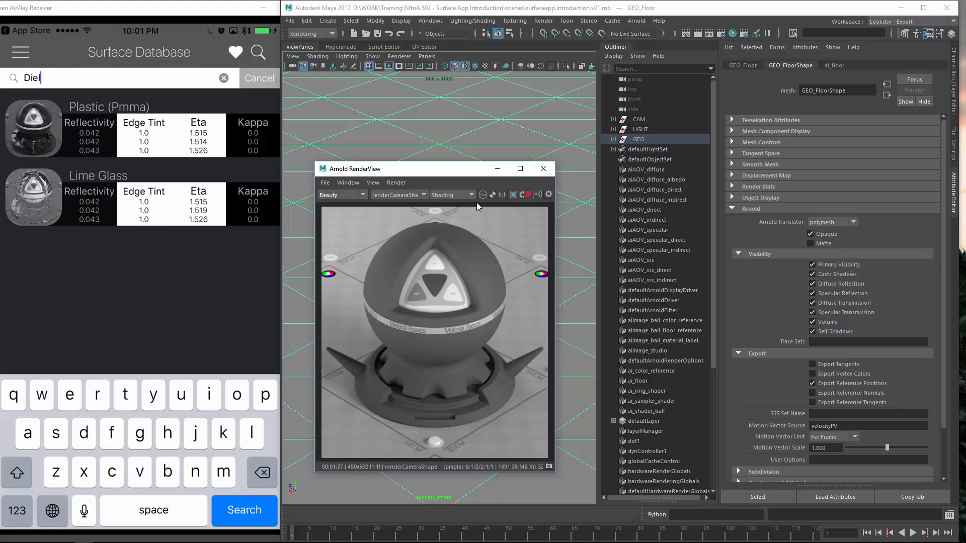
{"action": "left_click", "coordinate": [223, 78]}
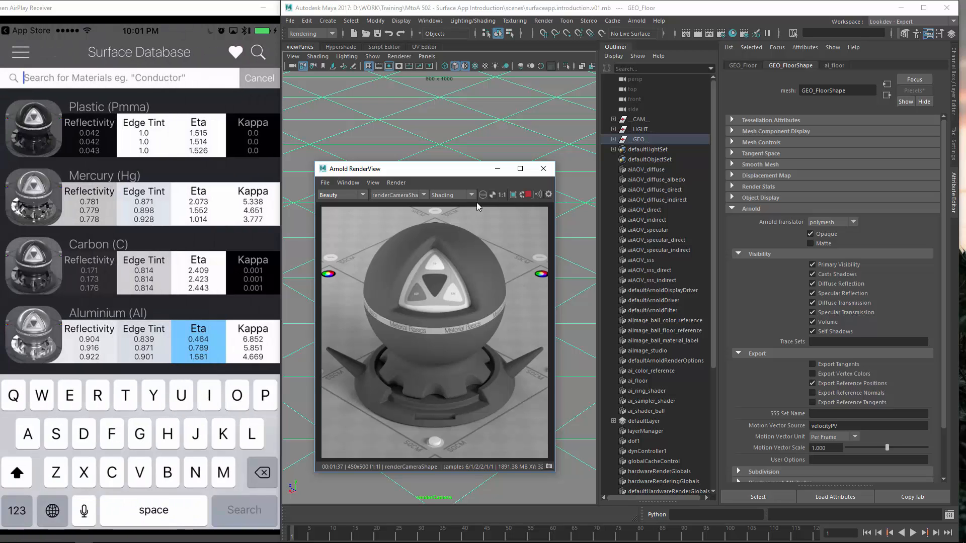
{"action": "scroll", "scroll_direction": "down", "scroll_amount": 3}
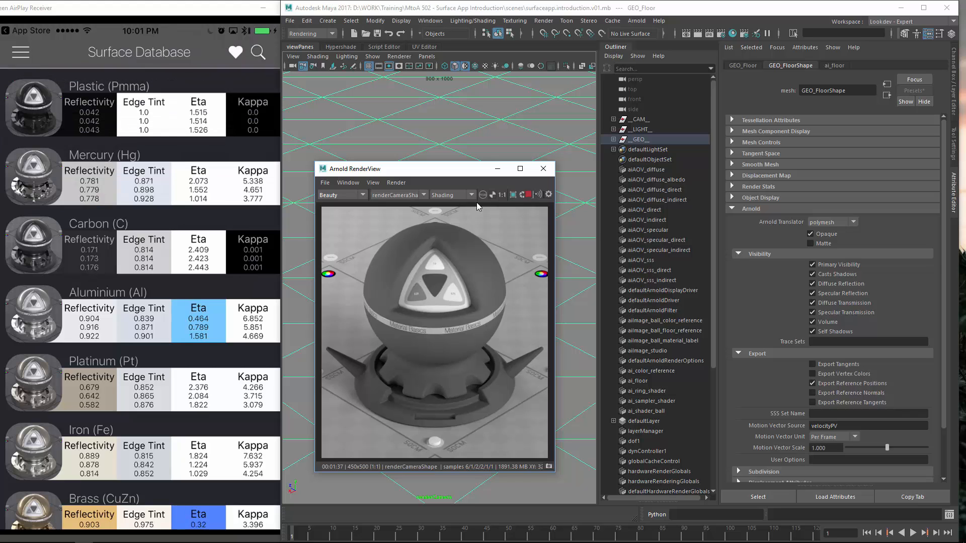
- Open the Plastic (Pmma) detail page
{"action": "left_click", "coordinate": [124, 86]}
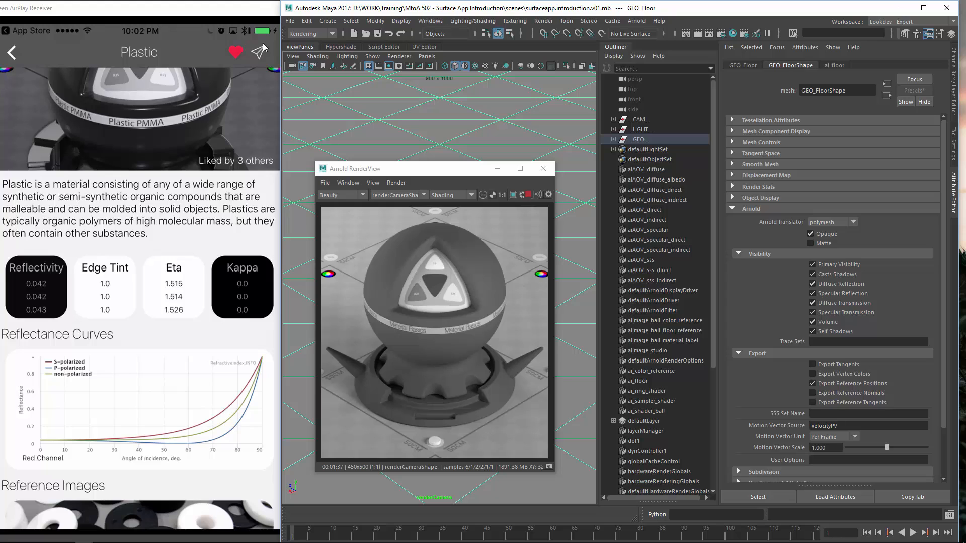
- Share Plastic's f0, f90, n and k values into a new email draft
{"action": "left_click", "coordinate": [258, 53]}
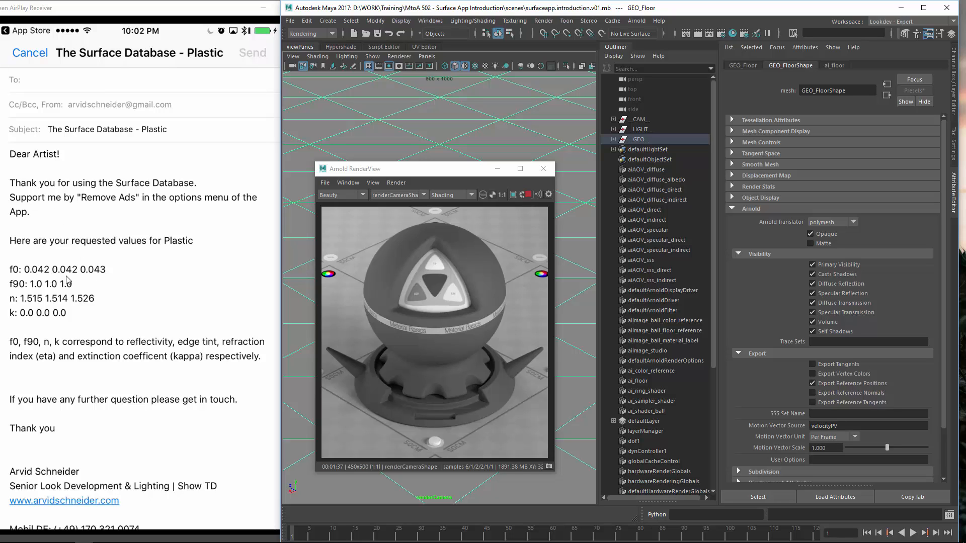
{"action": "mouse_move", "coordinate": [130, 272]}
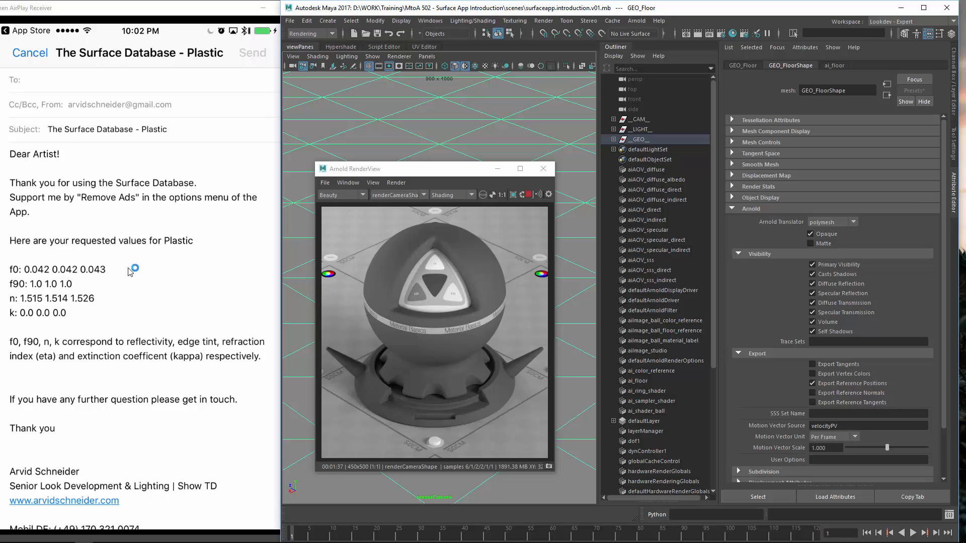
{"action": "mouse_move", "coordinate": [150, 284]}
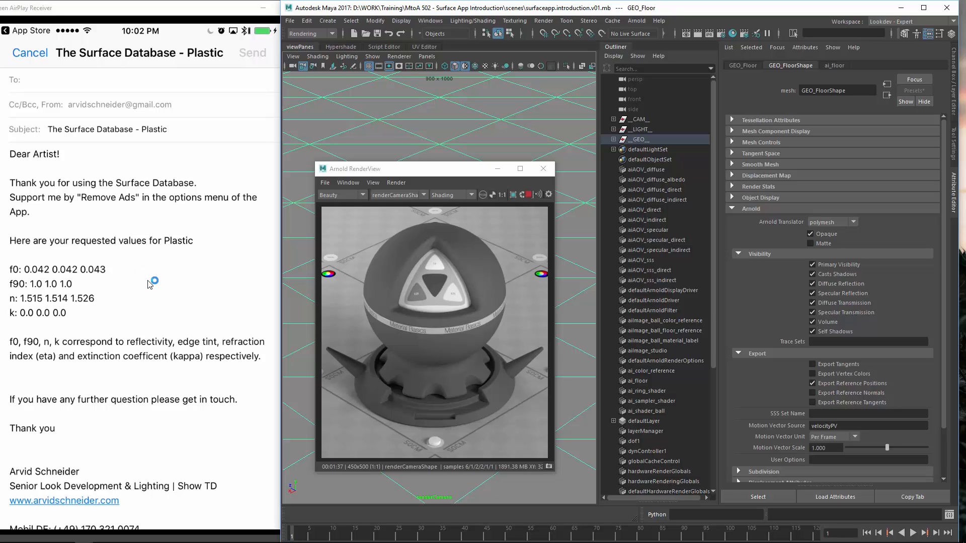
{"action": "mouse_move", "coordinate": [54, 90]}
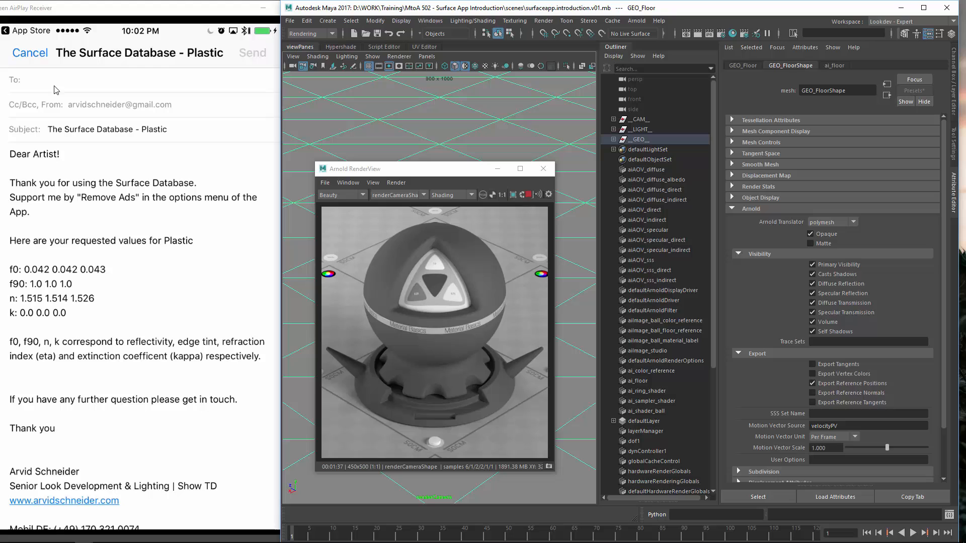
{"action": "mouse_move", "coordinate": [258, 116]}
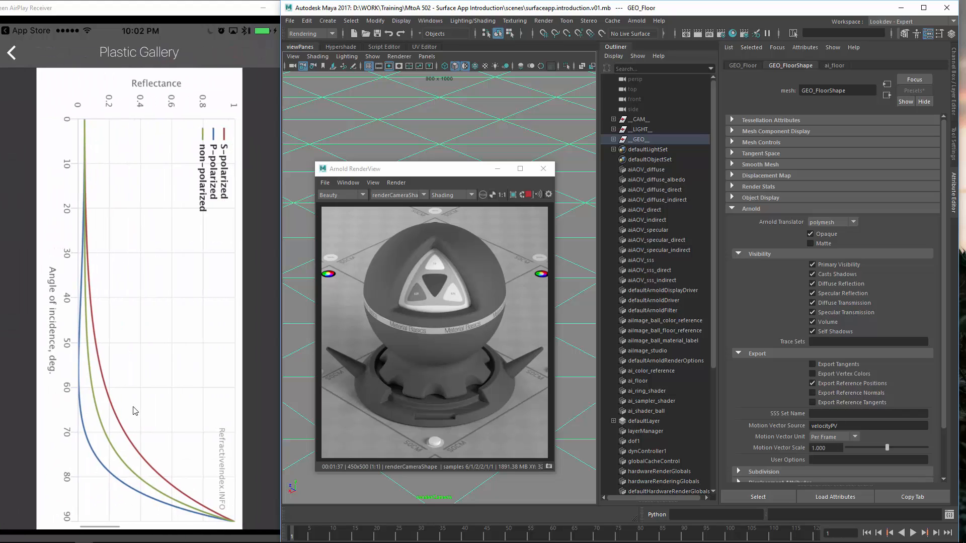
{"action": "mouse_move", "coordinate": [135, 360]}
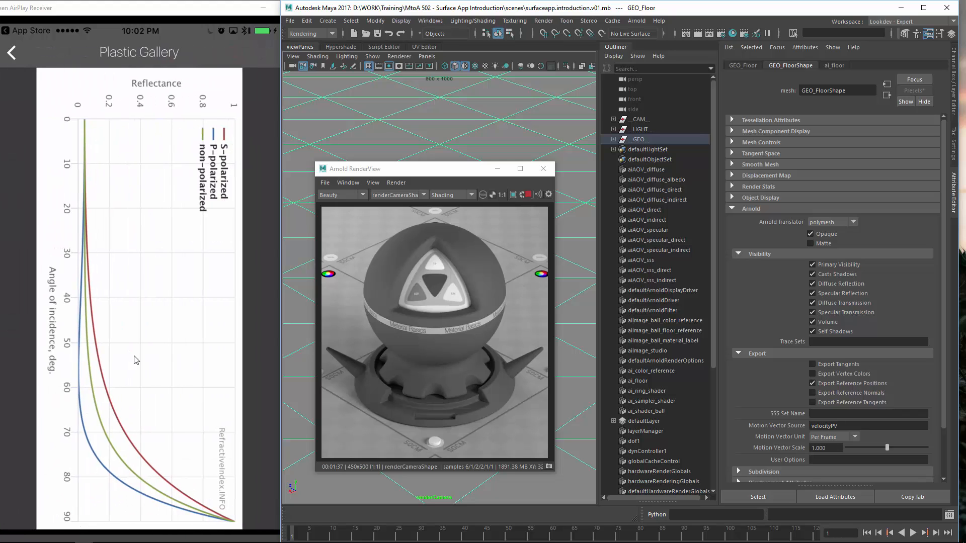
{"action": "mouse_move", "coordinate": [95, 211]}
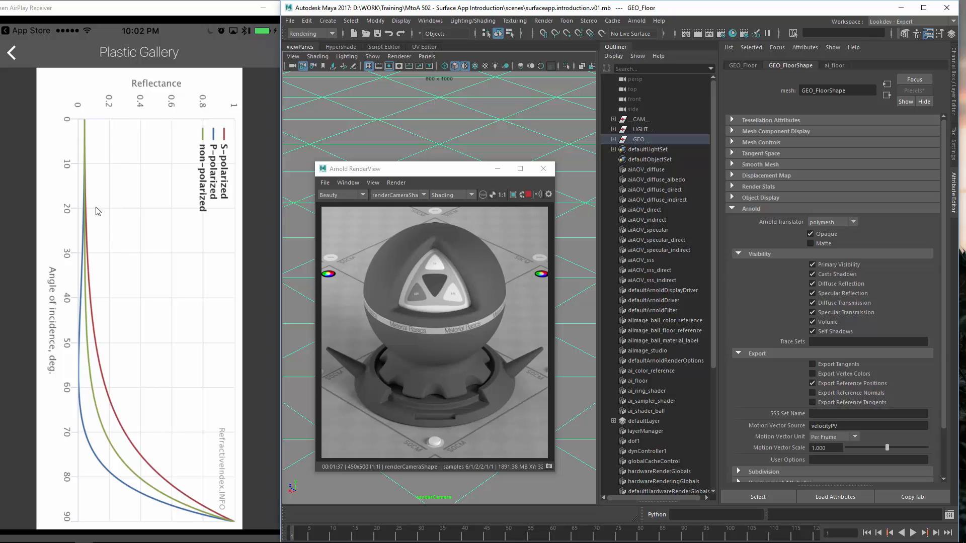
{"action": "mouse_move", "coordinate": [109, 188]}
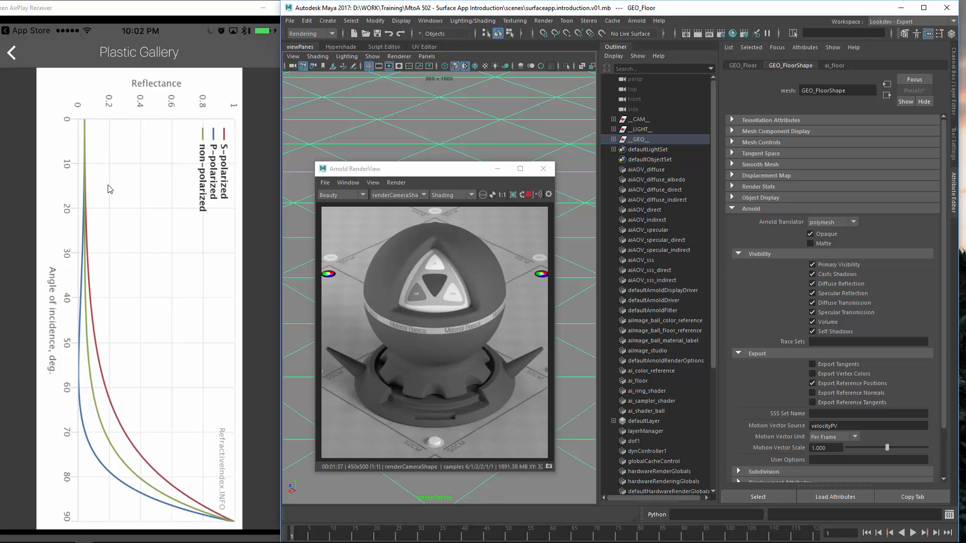
{"action": "mouse_move", "coordinate": [91, 97]}
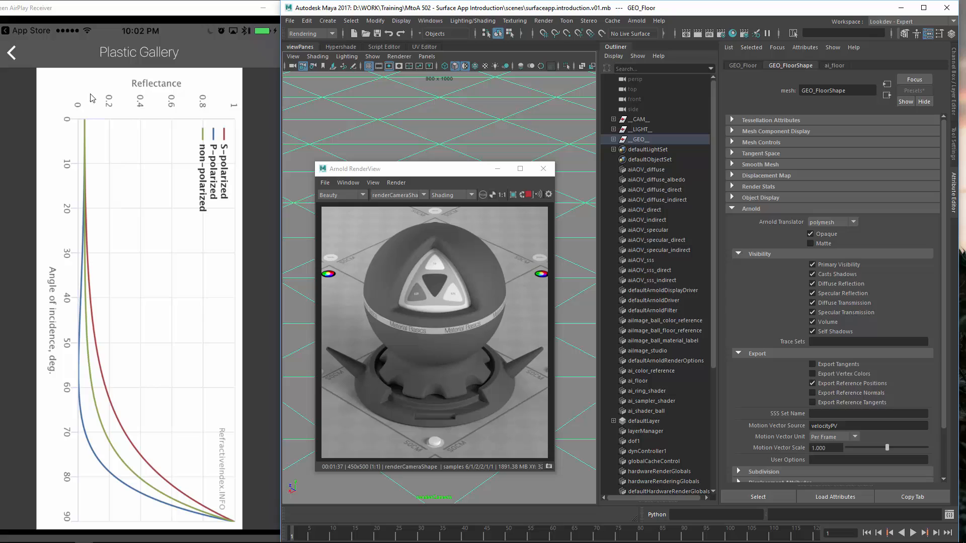
{"action": "mouse_move", "coordinate": [123, 169]}
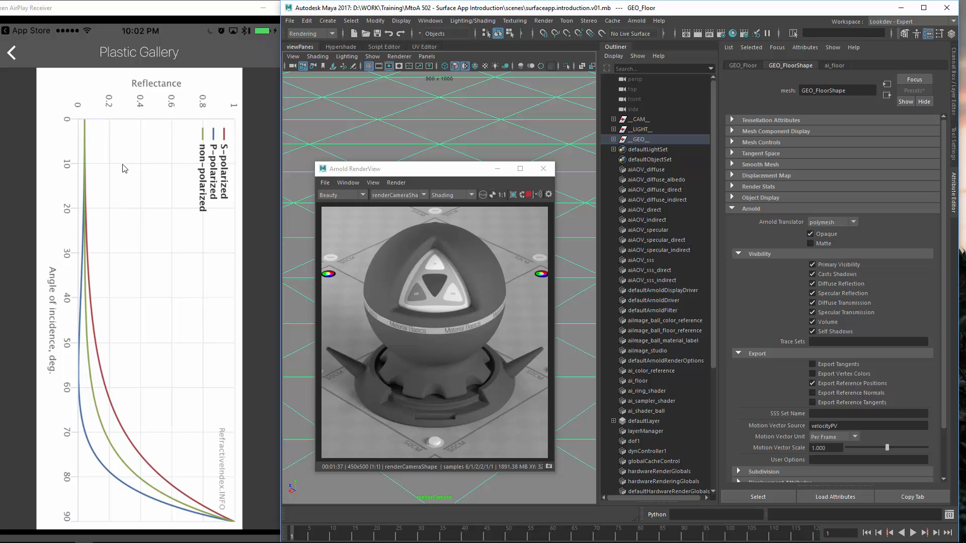
{"action": "mouse_move", "coordinate": [78, 181]}
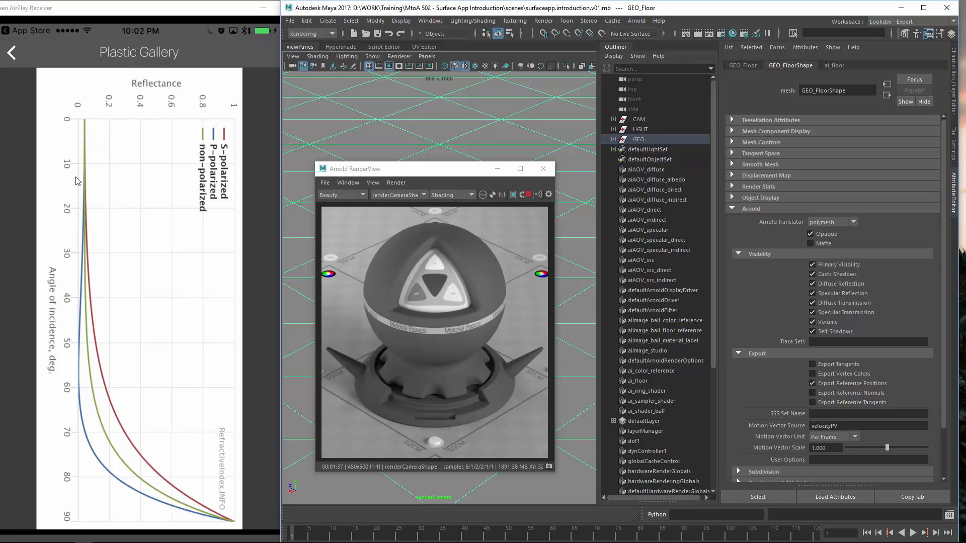
{"action": "mouse_move", "coordinate": [65, 126]}
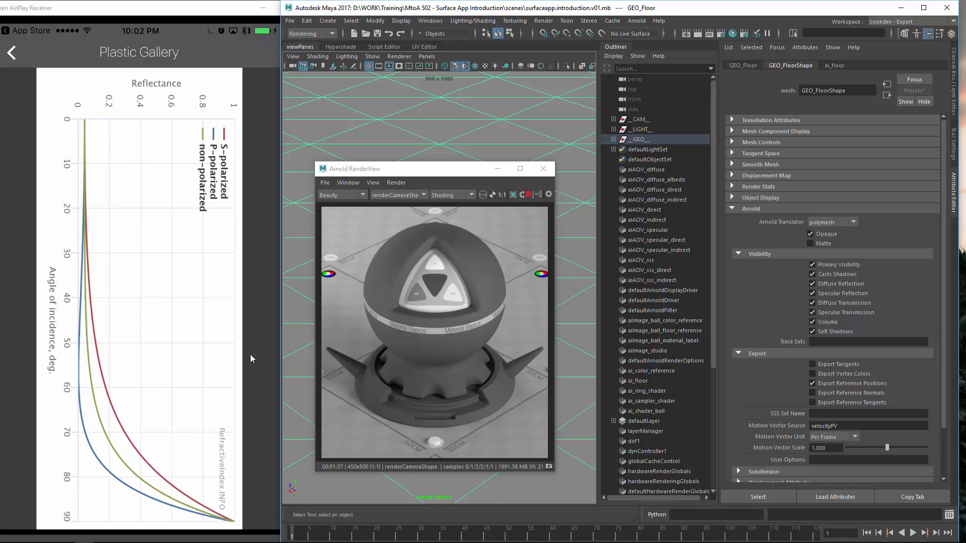
{"action": "mouse_move", "coordinate": [80, 260]}
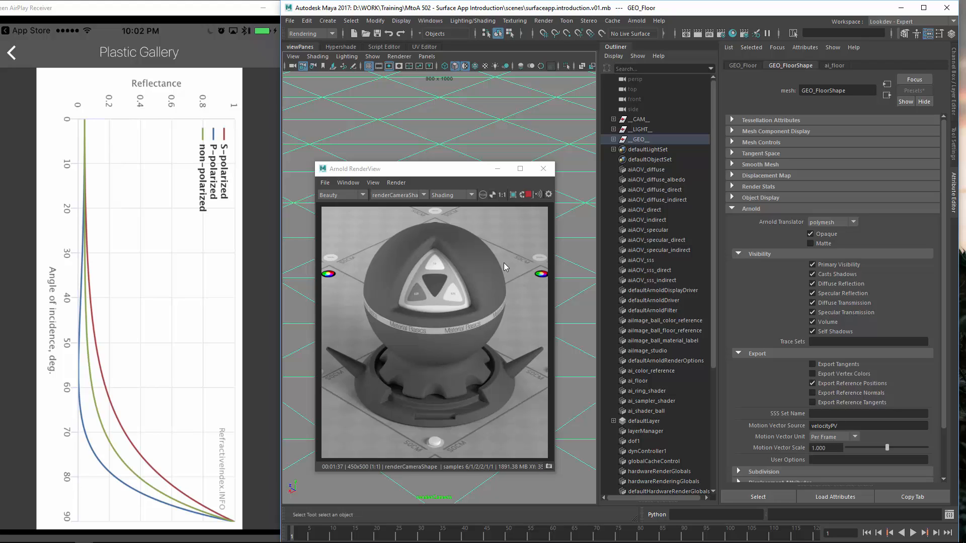
{"action": "mouse_move", "coordinate": [324, 263]}
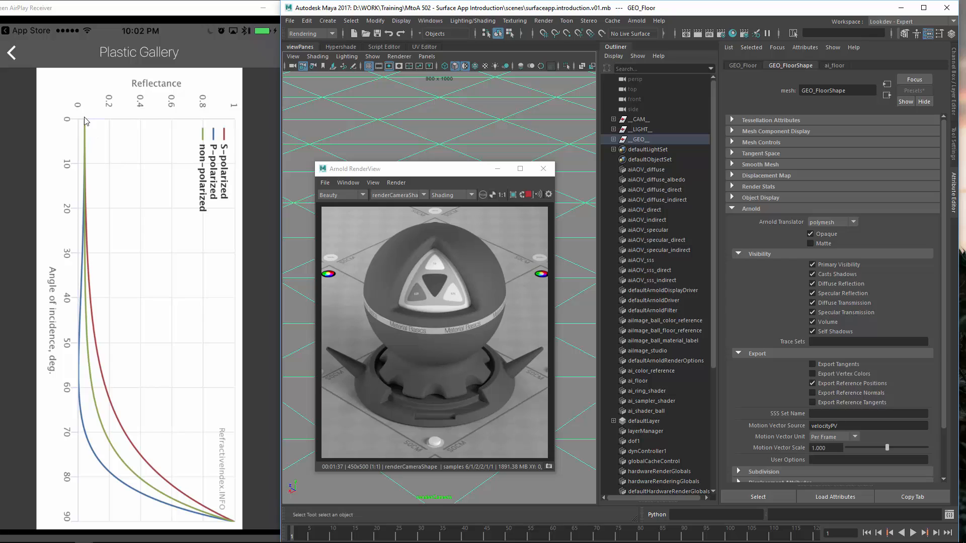
{"action": "mouse_move", "coordinate": [85, 334]}
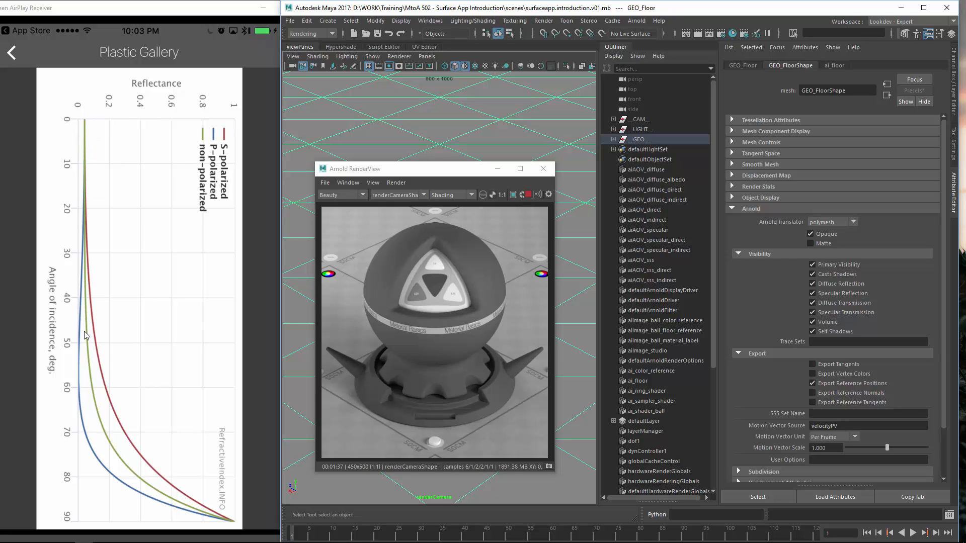
{"action": "mouse_move", "coordinate": [444, 296]}
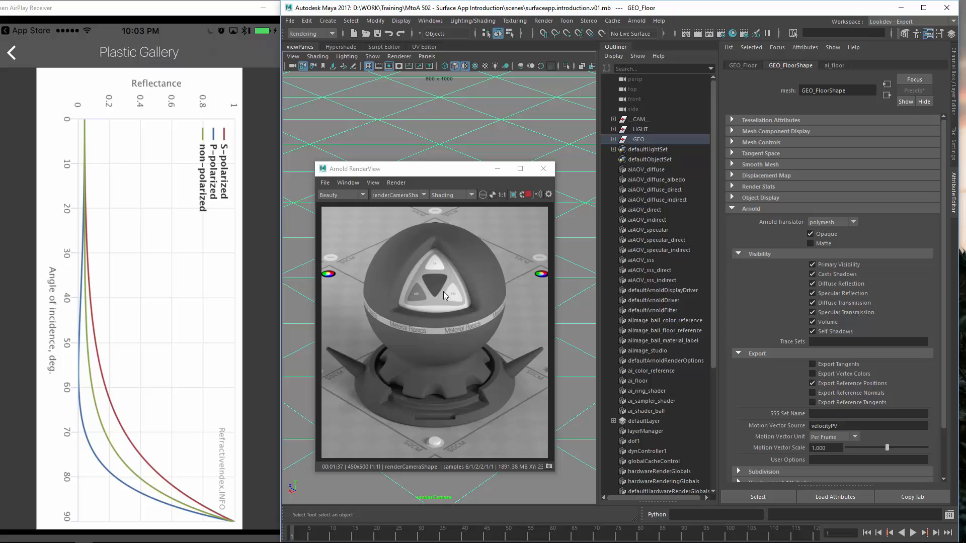
{"action": "mouse_move", "coordinate": [399, 300]}
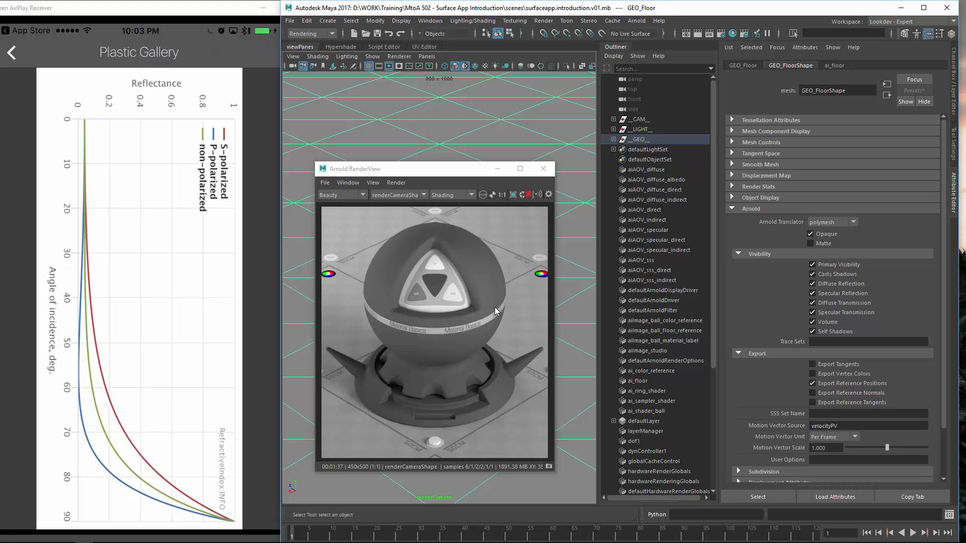
{"action": "mouse_move", "coordinate": [502, 297]}
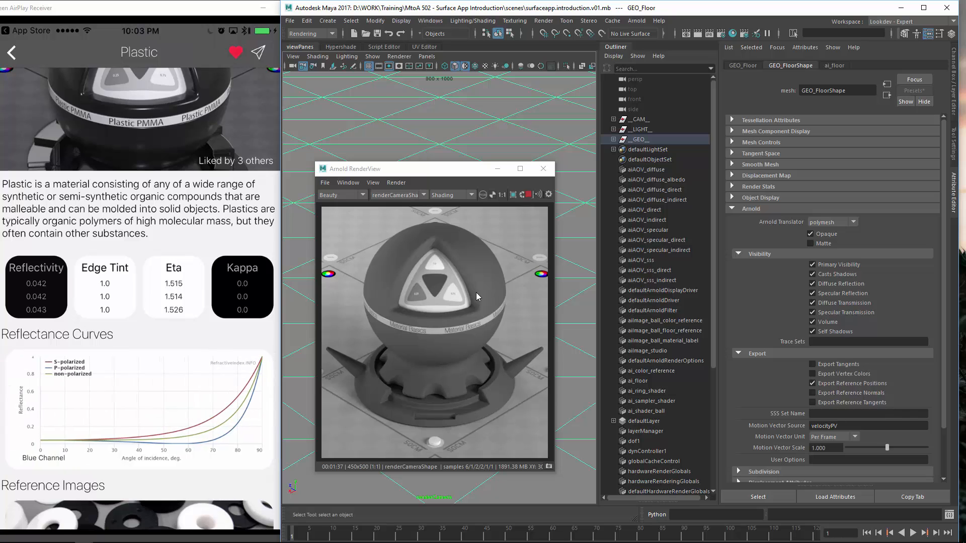
- Go back to the material list and open Copper (Cu)
{"action": "scroll", "scroll_direction": "down", "scroll_amount": 3}
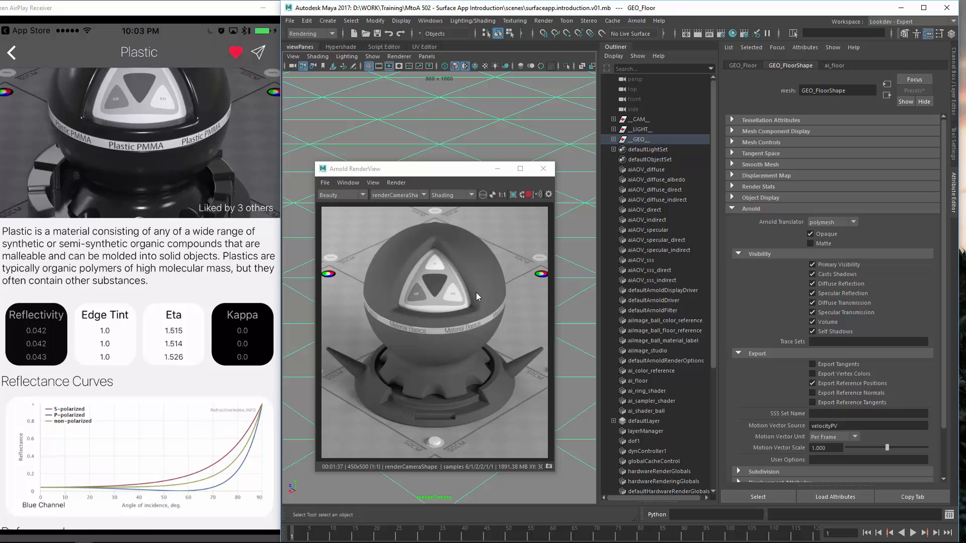
{"action": "left_click", "coordinate": [11, 51]}
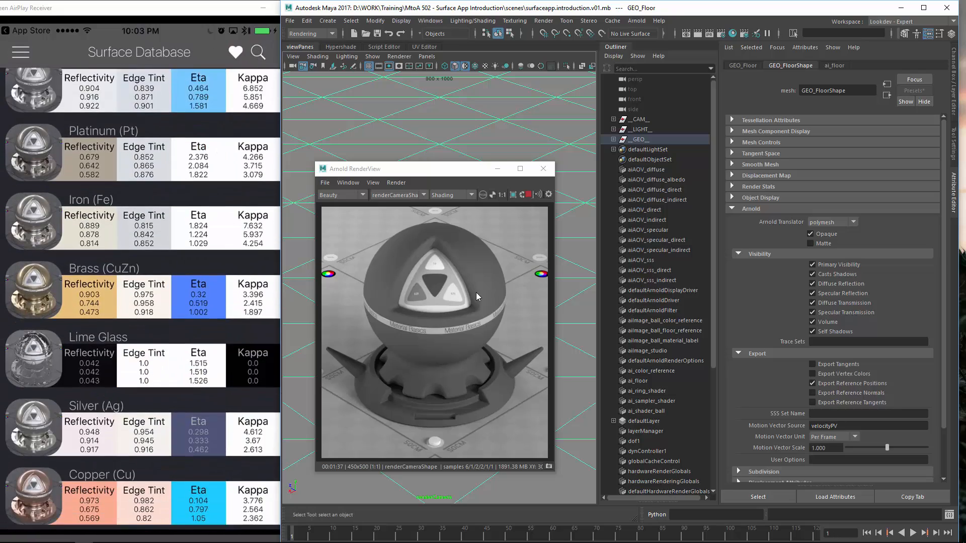
{"action": "scroll", "scroll_direction": "down", "scroll_amount": 3}
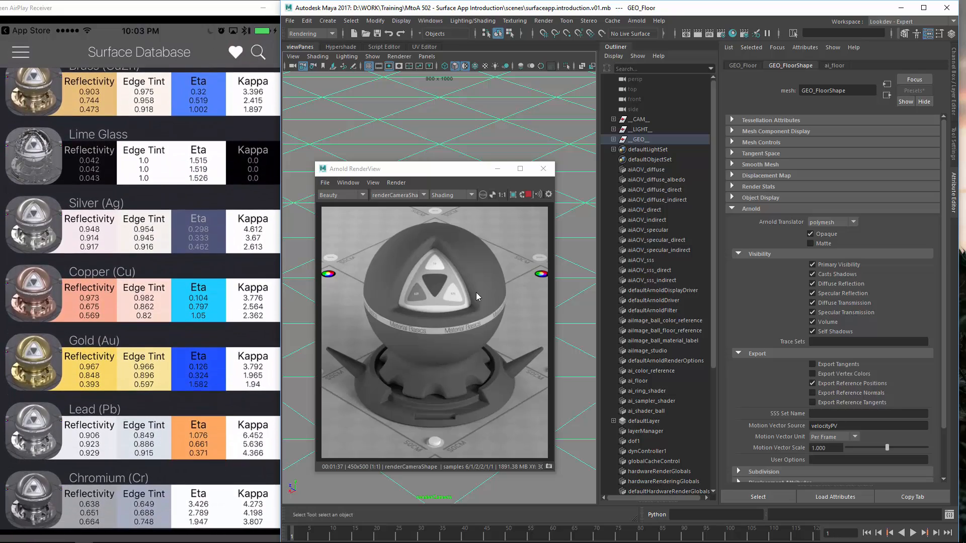
{"action": "left_click", "coordinate": [139, 292]}
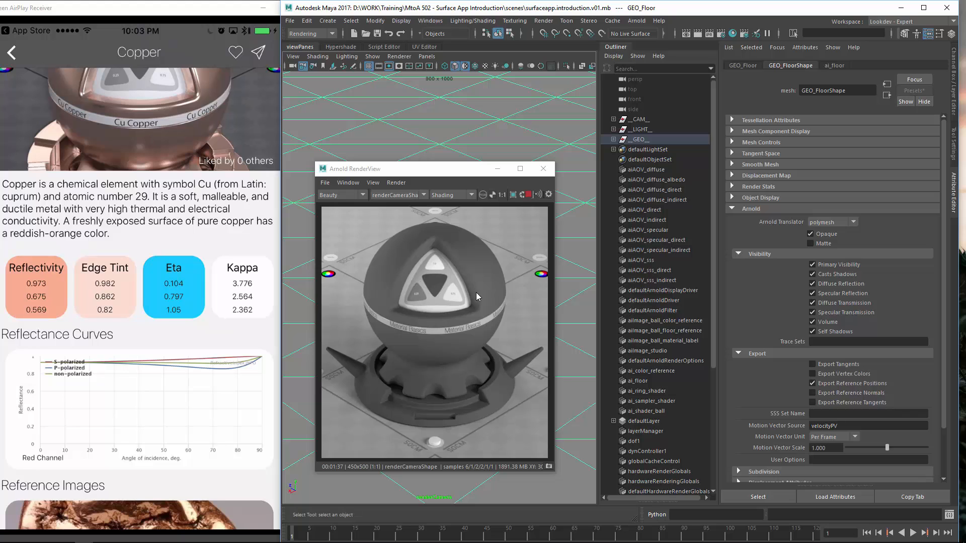
- Scroll through Copper's reflectance-versus-angle gallery
{"action": "scroll", "scroll_direction": "down", "scroll_amount": 3}
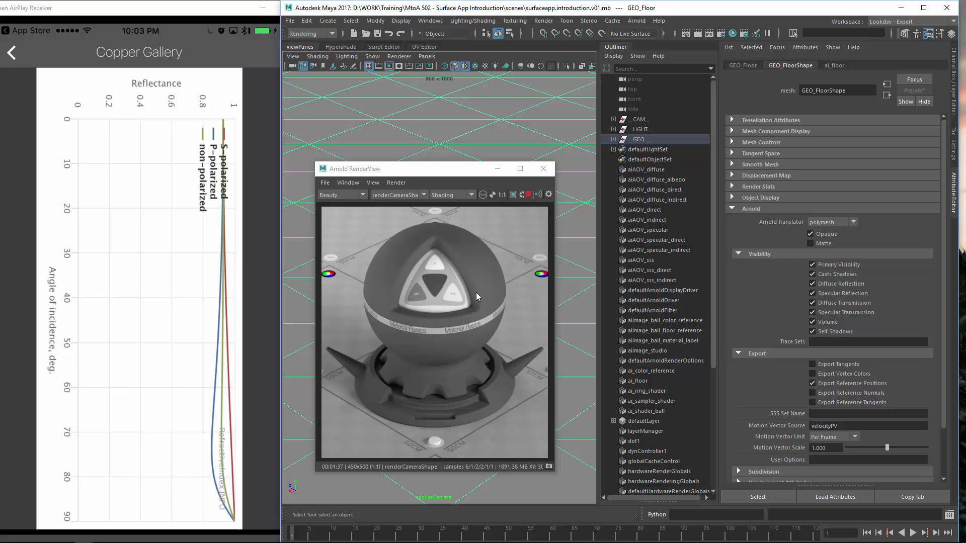
{"action": "mouse_move", "coordinate": [59, 127]}
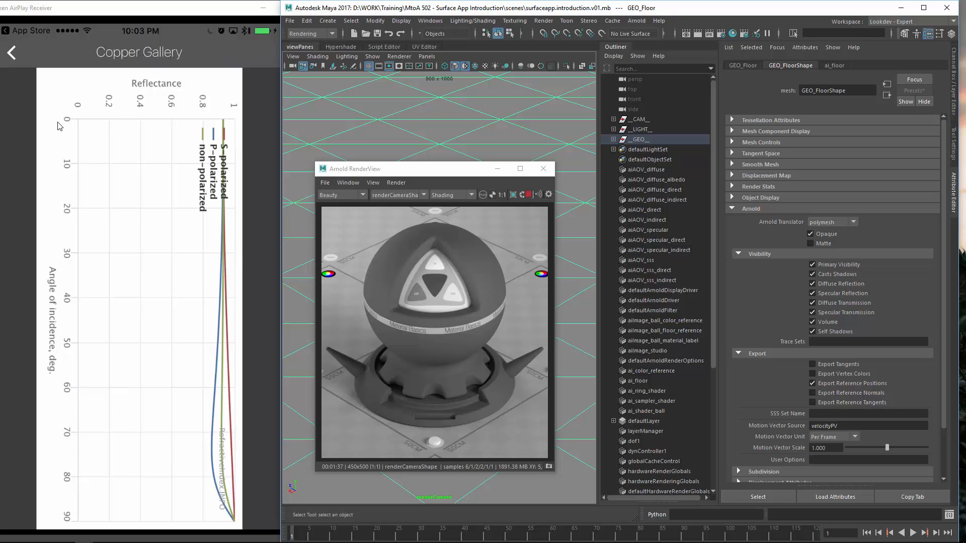
{"action": "mouse_move", "coordinate": [186, 136]}
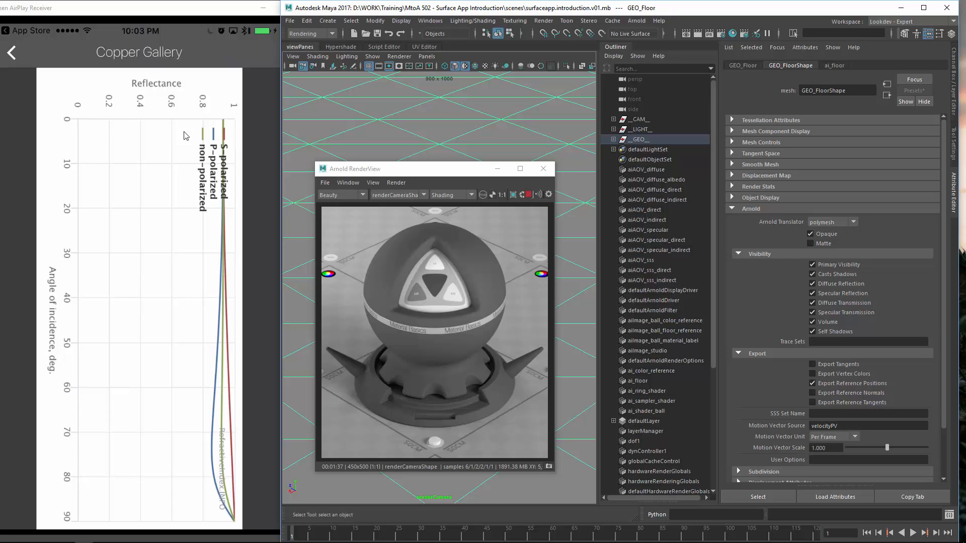
{"action": "mouse_move", "coordinate": [226, 126]}
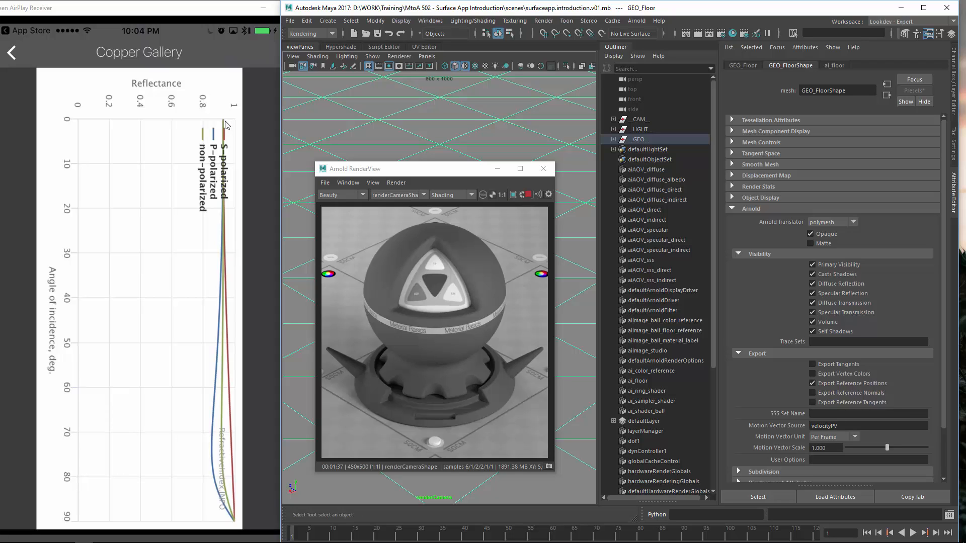
{"action": "mouse_move", "coordinate": [220, 122]}
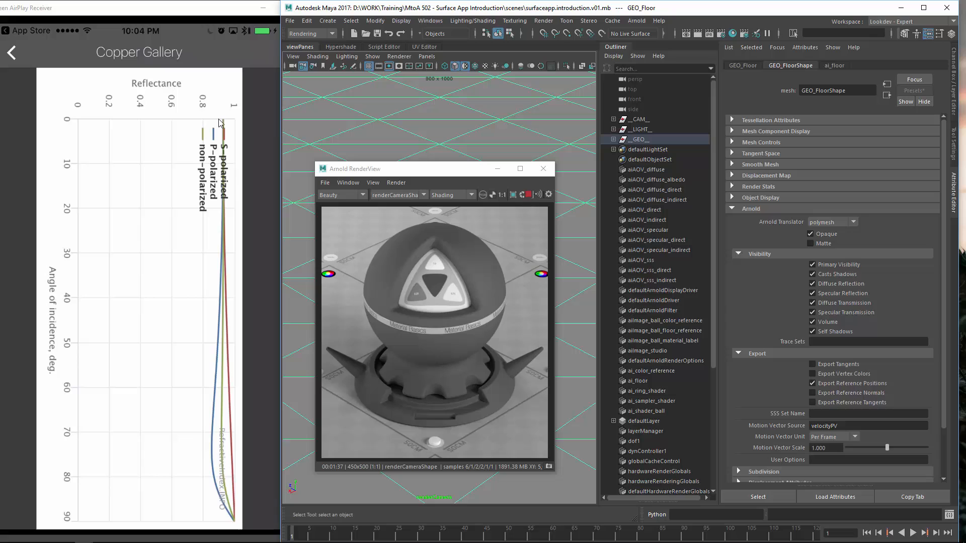
{"action": "mouse_move", "coordinate": [276, 158]}
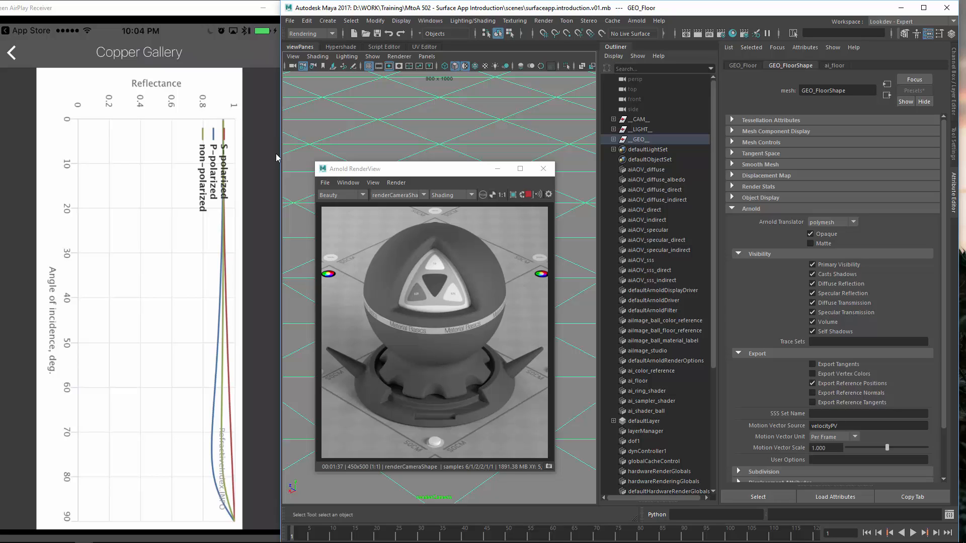
{"action": "mouse_move", "coordinate": [431, 323]}
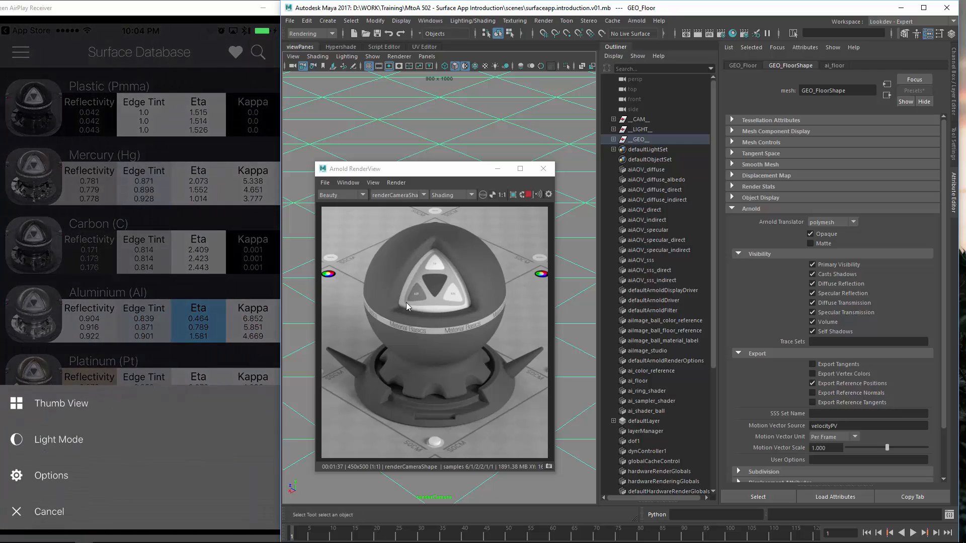
- Relaunch The Surface Database from its store page and switch to Thumb View
{"action": "left_click", "coordinate": [19, 52]}
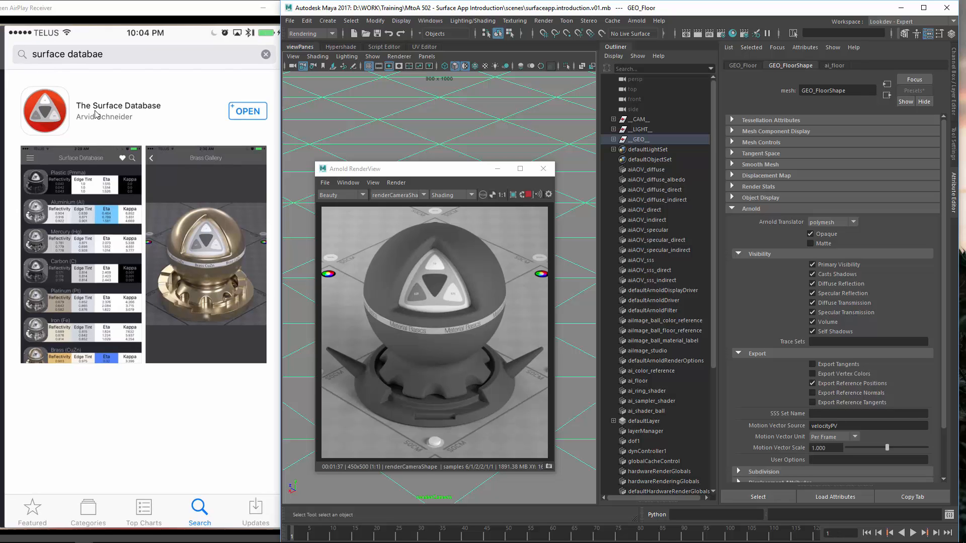
{"action": "left_click", "coordinate": [247, 112]}
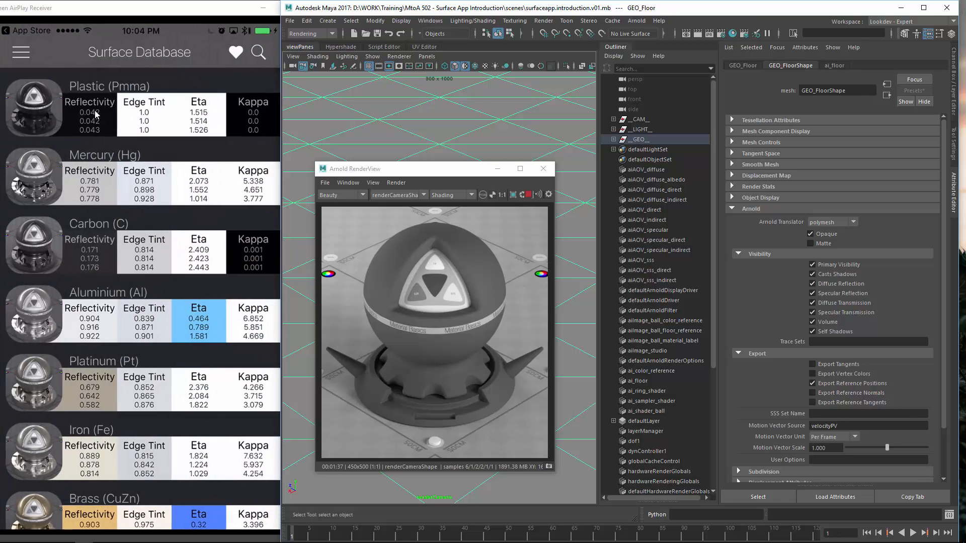
{"action": "left_click", "coordinate": [20, 51]}
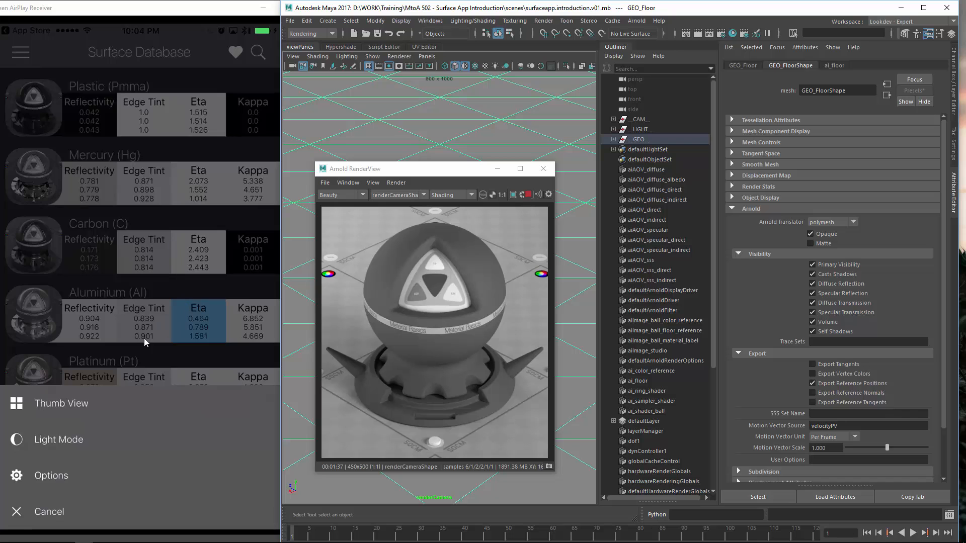
{"action": "left_click", "coordinate": [61, 403]}
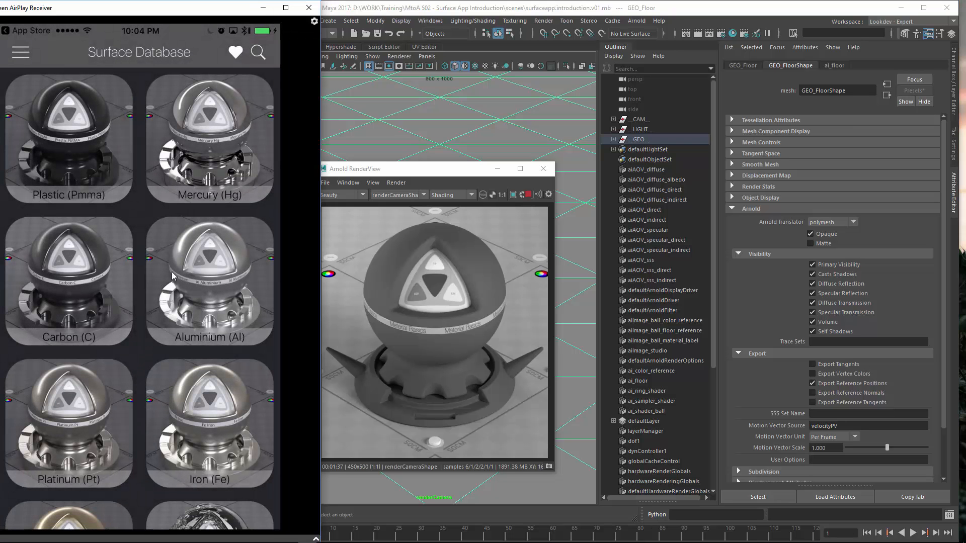
{"action": "scroll", "scroll_direction": "down", "scroll_amount": 3}
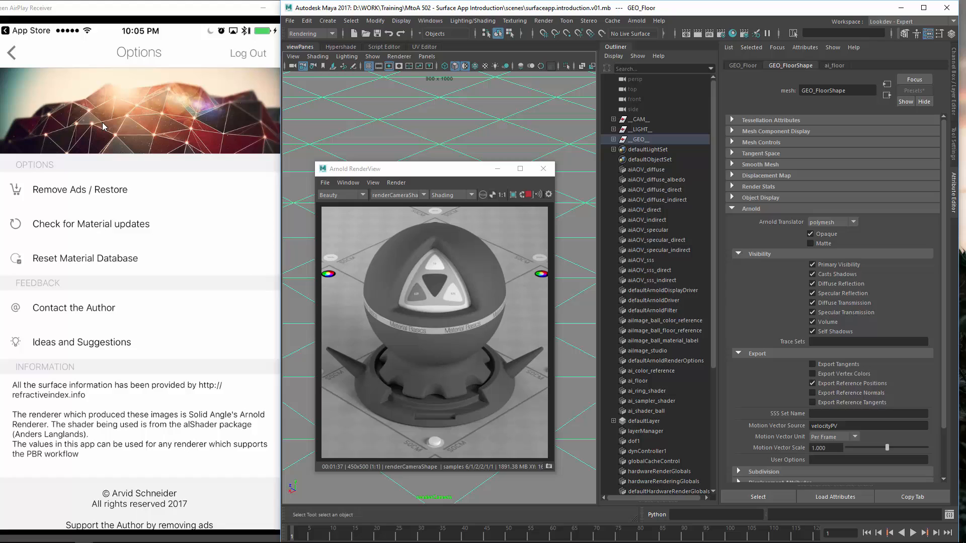
{"action": "mouse_move", "coordinate": [119, 231]}
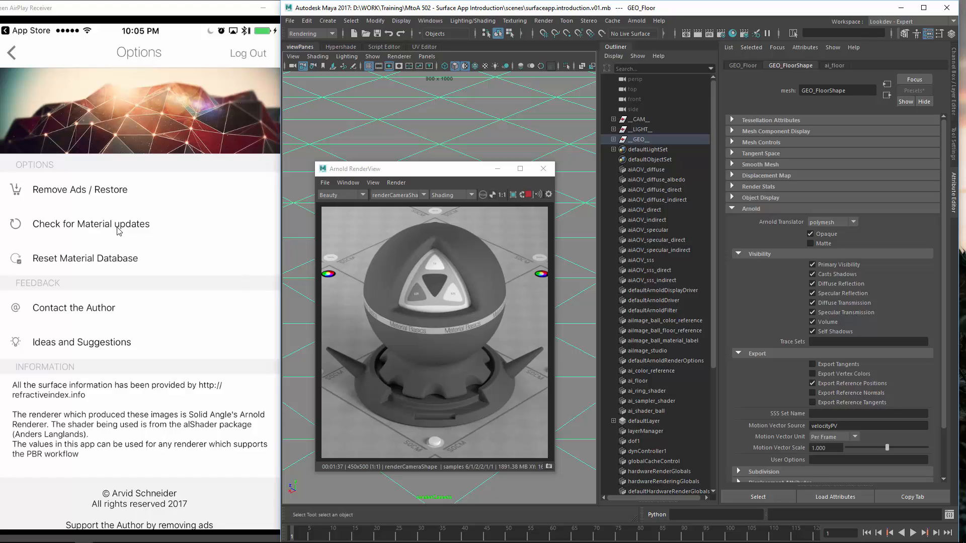
- Check for material updates on the Options page, then return to the material list
{"action": "left_click", "coordinate": [90, 224]}
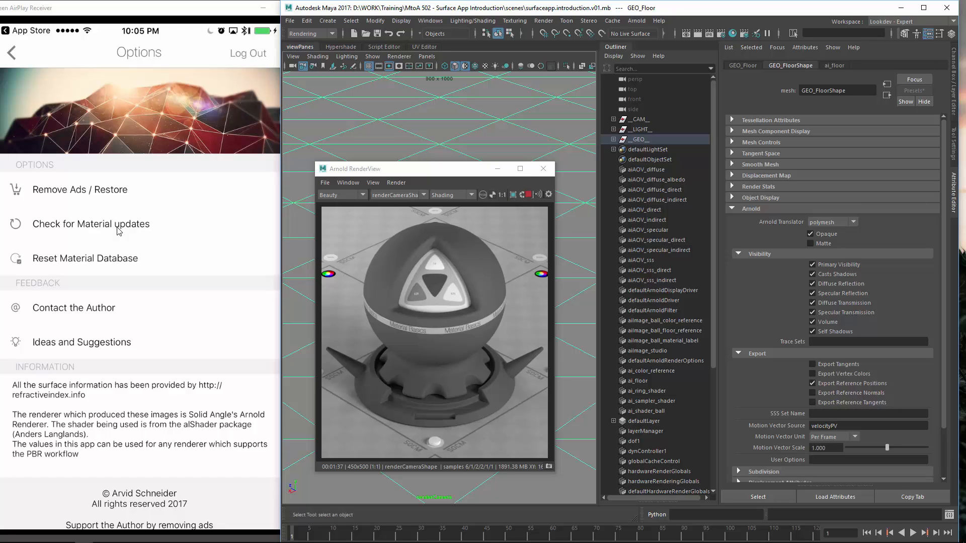
{"action": "mouse_move", "coordinate": [101, 265]}
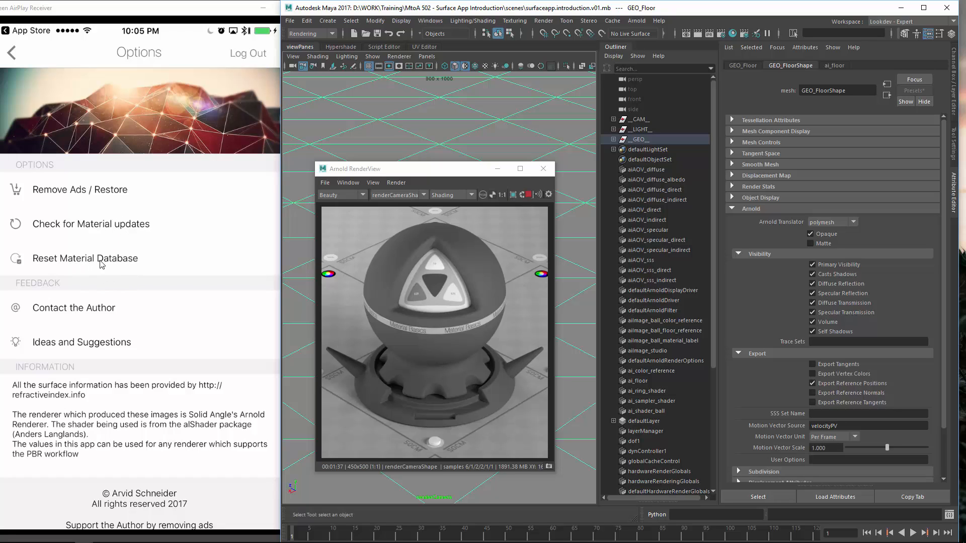
{"action": "mouse_move", "coordinate": [104, 274]}
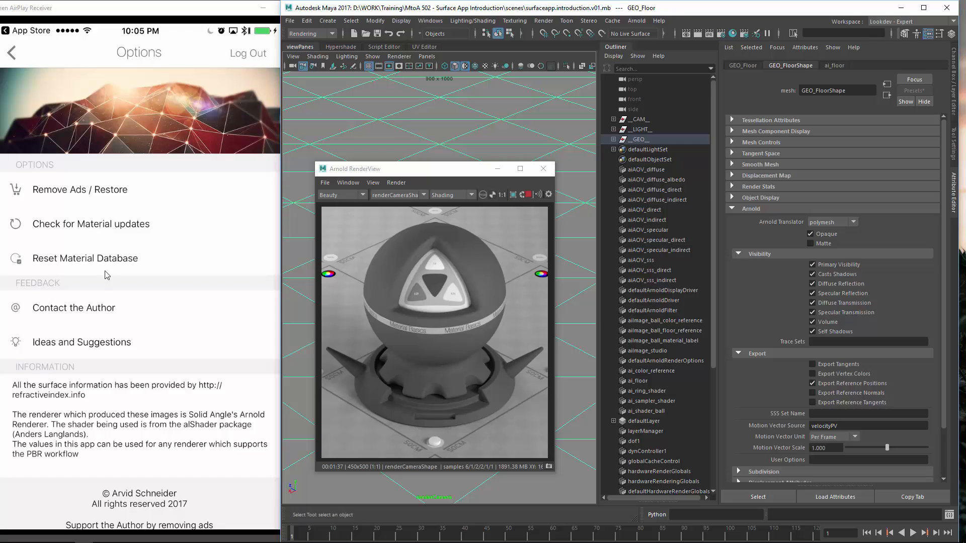
{"action": "mouse_move", "coordinate": [83, 263]}
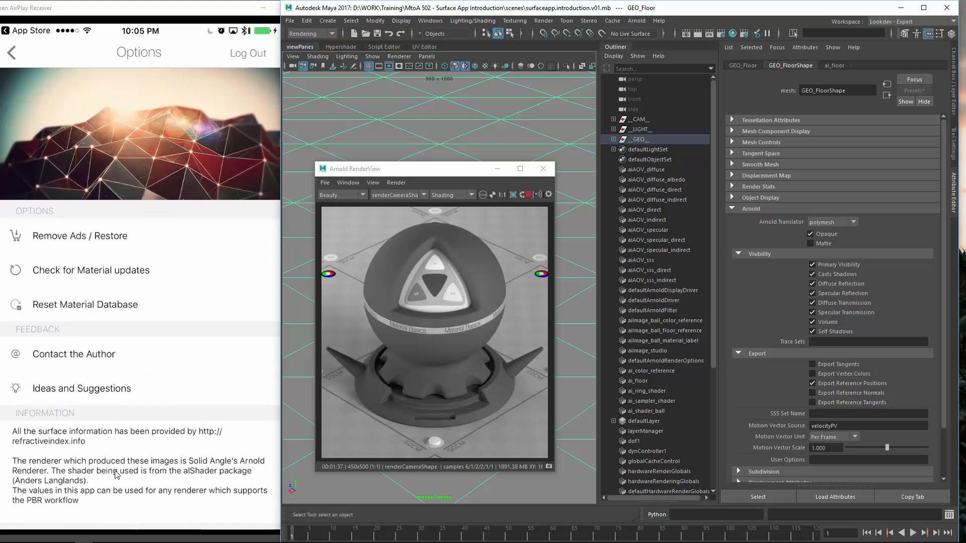
{"action": "scroll", "scroll_direction": "down", "scroll_amount": 3}
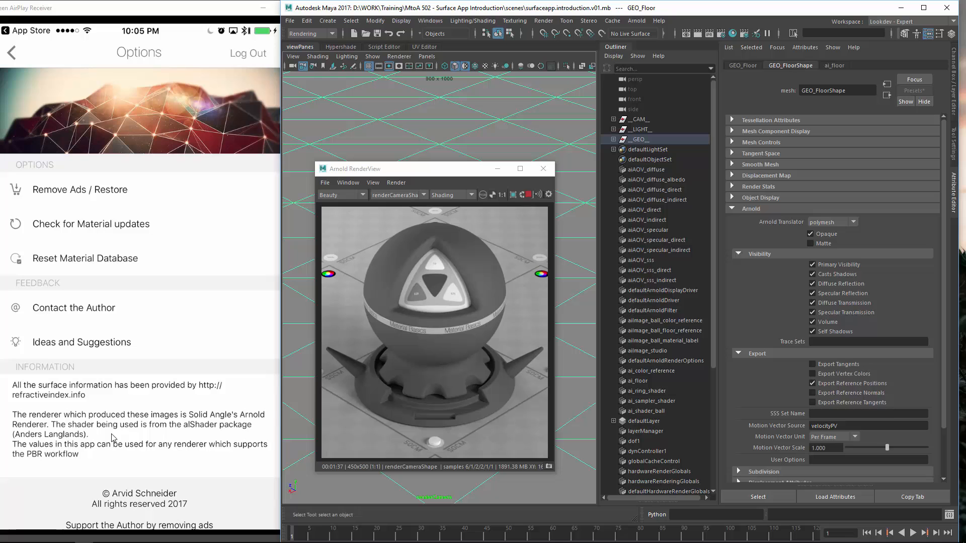
{"action": "left_click", "coordinate": [11, 53]}
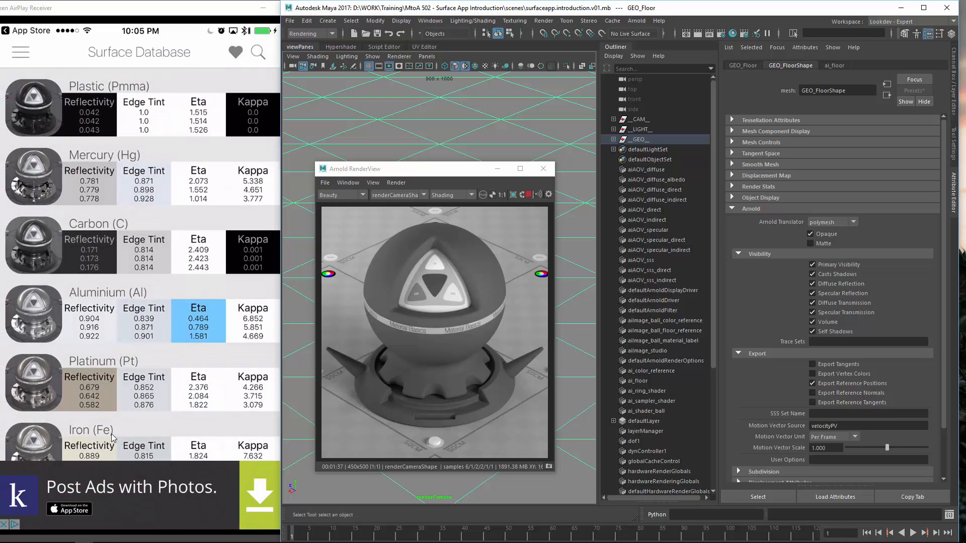
- Scroll down to Brass (CuZn) and open its detail page
{"action": "scroll", "scroll_direction": "down", "scroll_amount": 3}
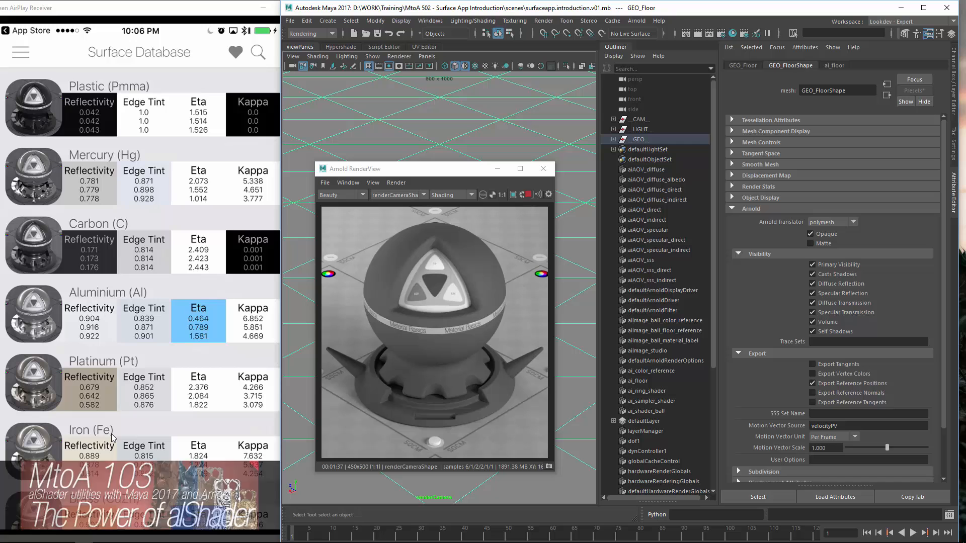
{"action": "scroll", "scroll_direction": "down", "scroll_amount": 3}
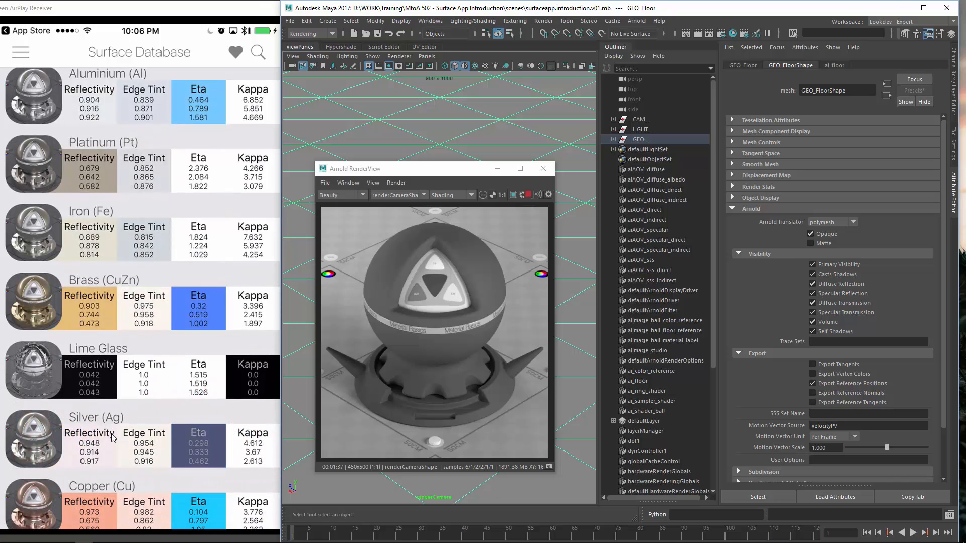
{"action": "left_click", "coordinate": [104, 302]}
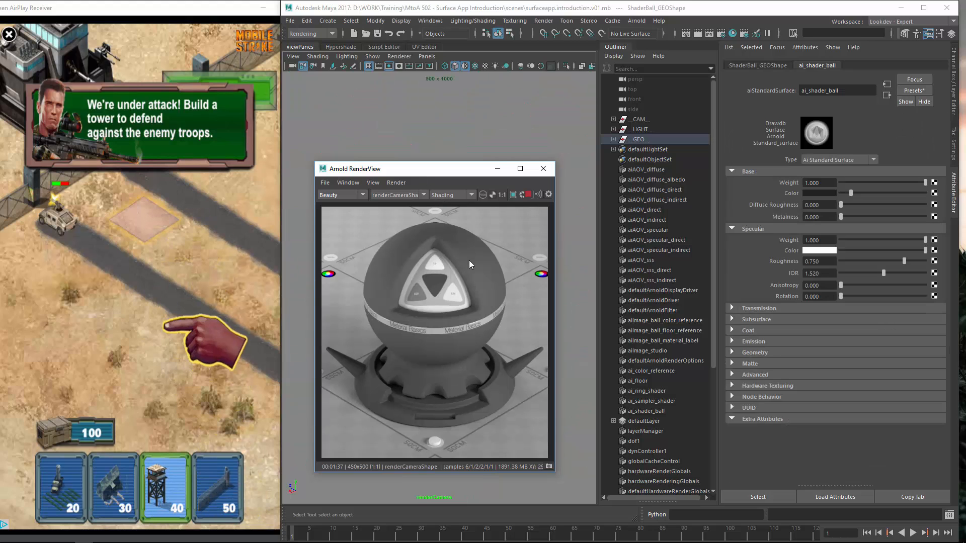
{"action": "mouse_move", "coordinate": [430, 302]}
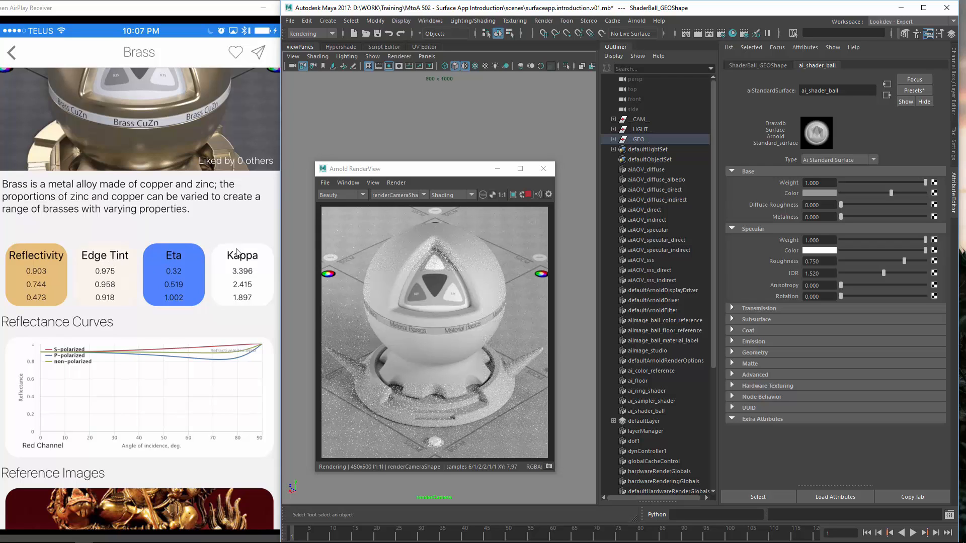
{"action": "mouse_move", "coordinate": [181, 265]}
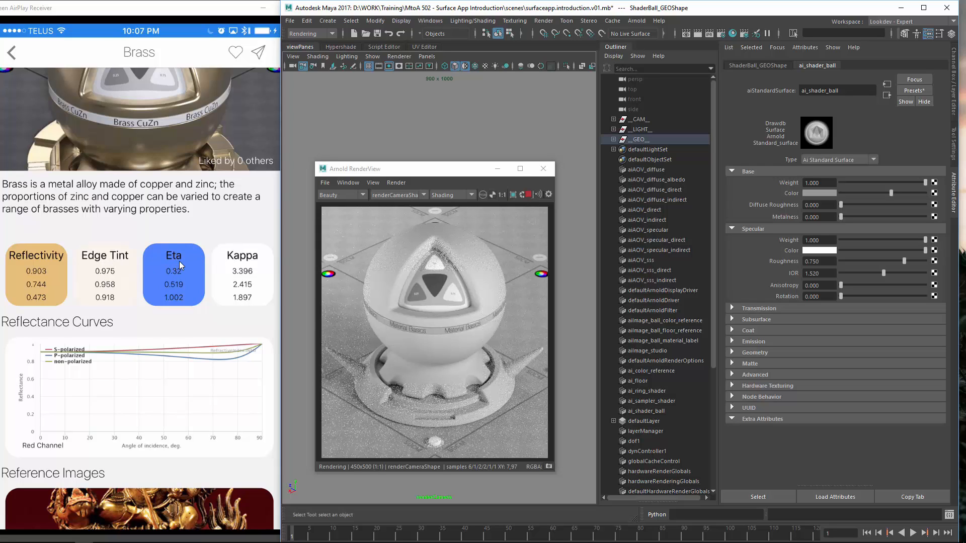
{"action": "mouse_move", "coordinate": [208, 248]}
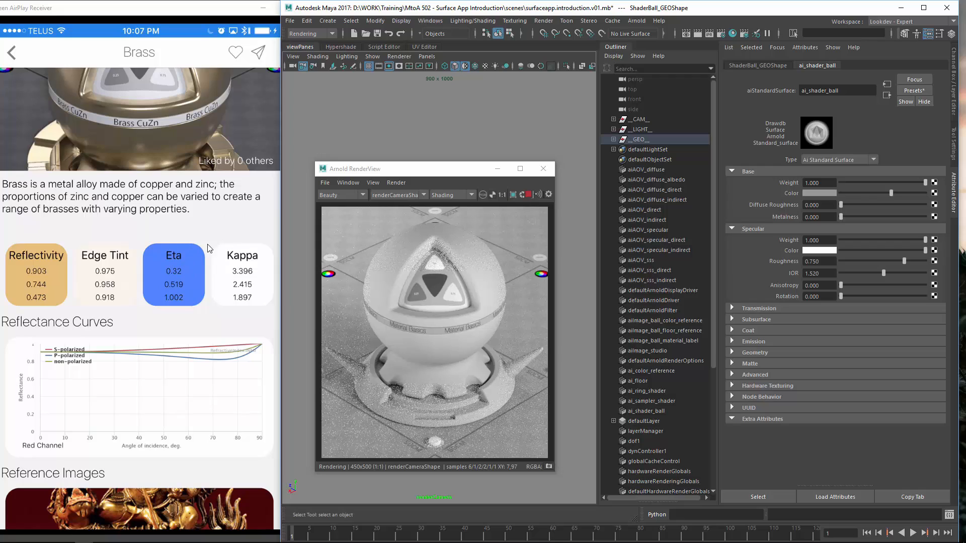
{"action": "mouse_move", "coordinate": [205, 261]}
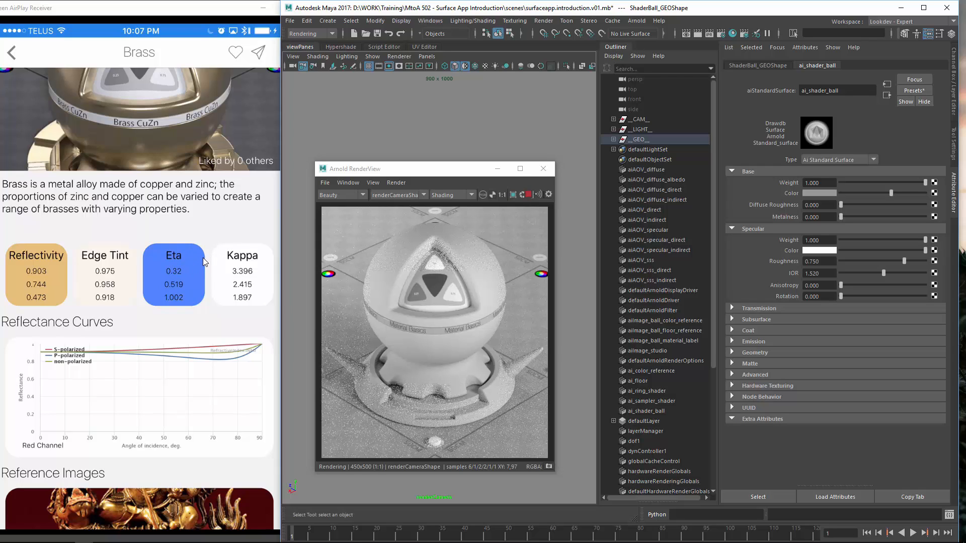
{"action": "mouse_move", "coordinate": [209, 256]}
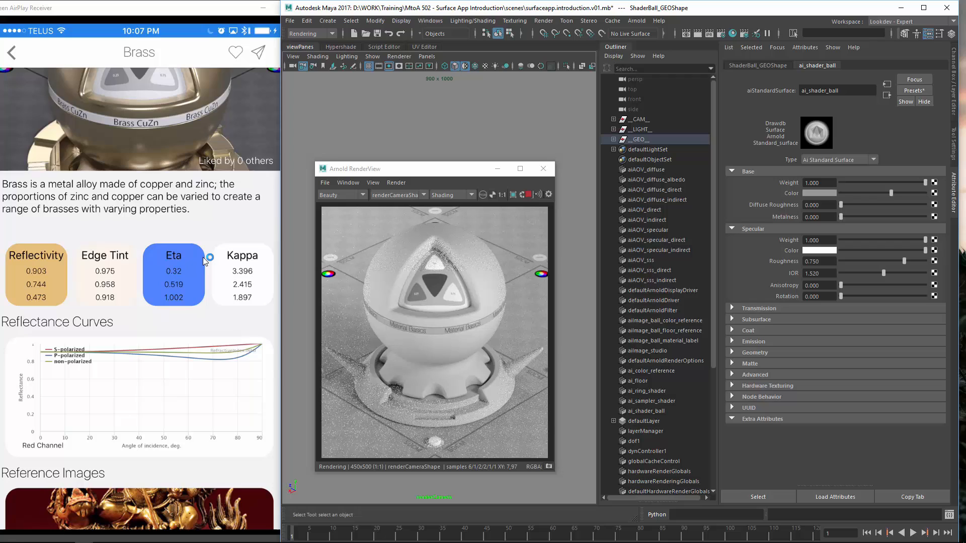
{"action": "mouse_move", "coordinate": [200, 302]}
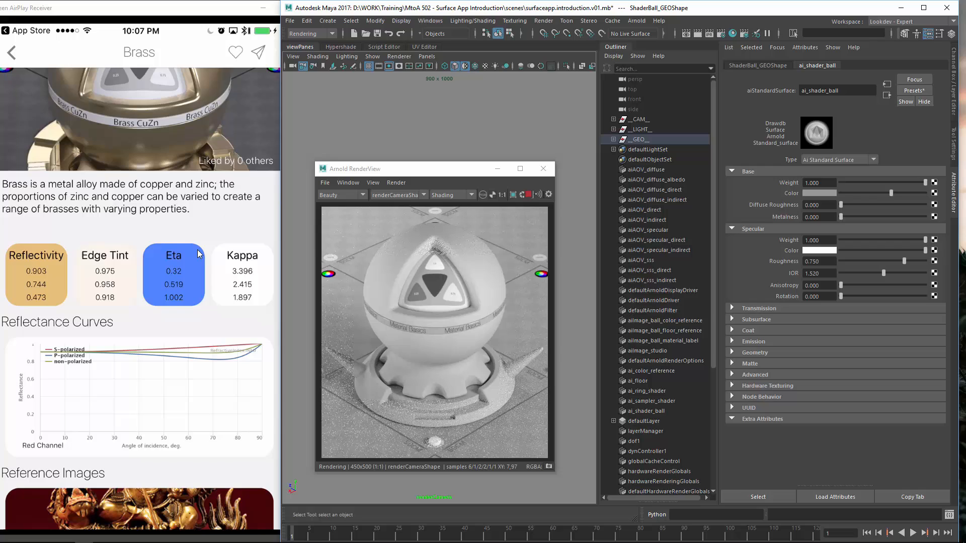
{"action": "mouse_move", "coordinate": [85, 241]}
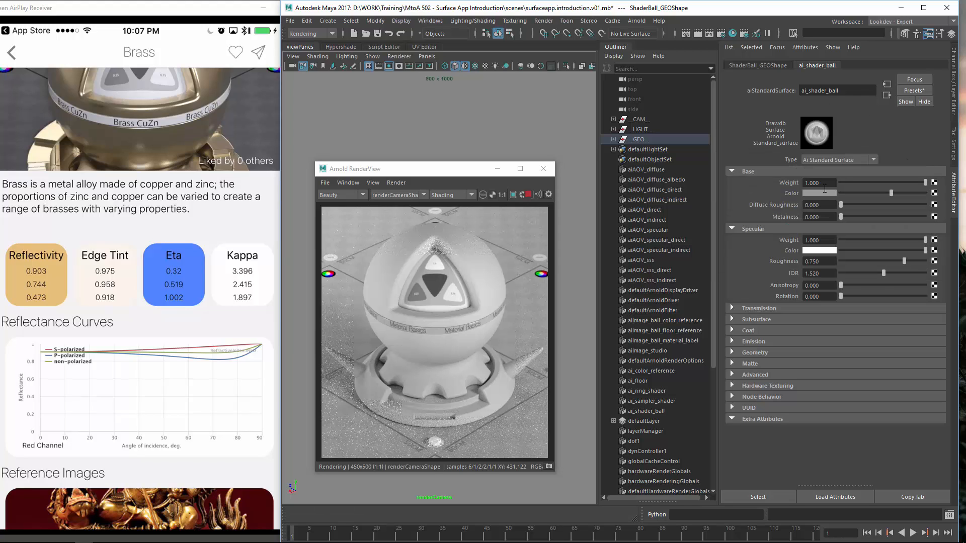
- Enter base colour RGB 0.903, 0.744, 0.473 in the Color Chooser, keeping Rendering Space
{"action": "left_click", "coordinate": [820, 193]}
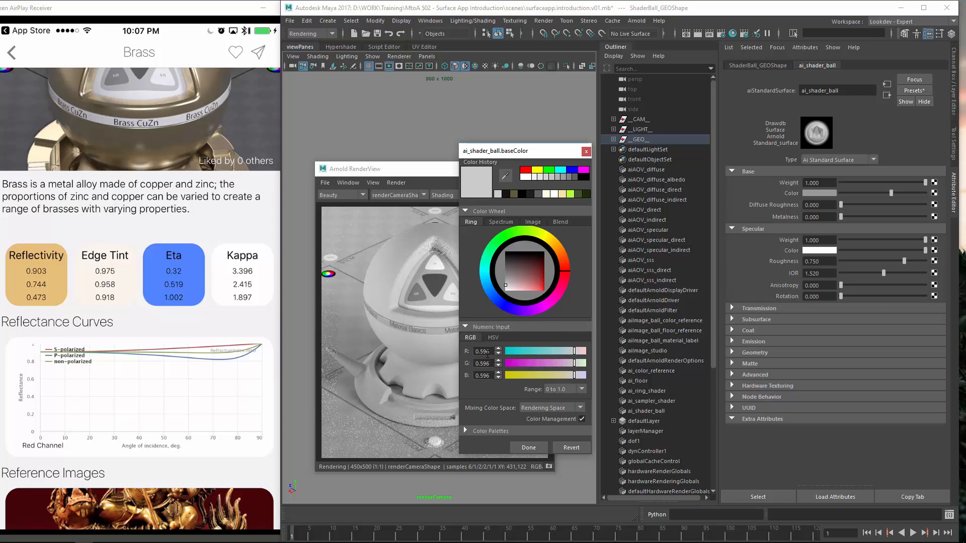
{"action": "triple_click", "coordinate": [483, 351]}
{"action": "type", "text": "0.903"}
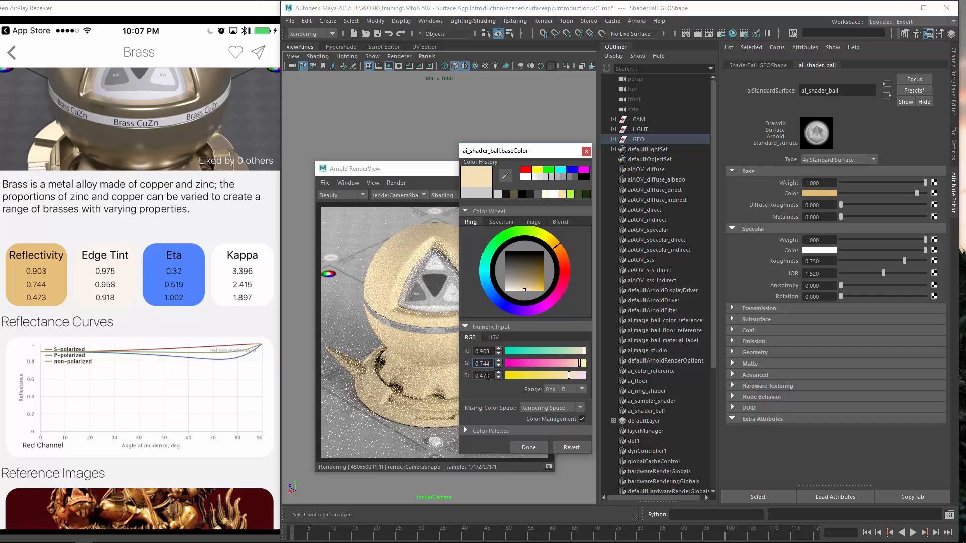
{"action": "left_click", "coordinate": [524, 272]}
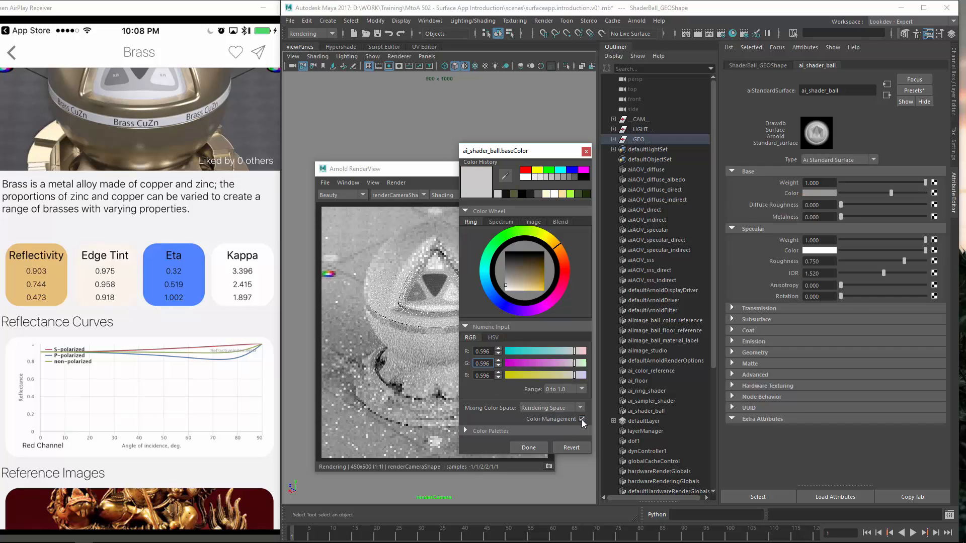
{"action": "left_click", "coordinate": [579, 408]}
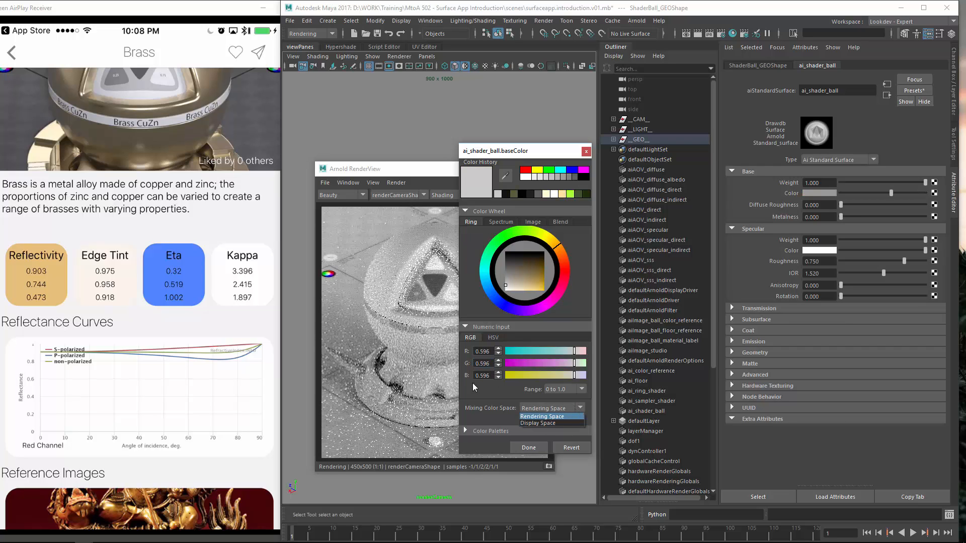
{"action": "left_click", "coordinate": [542, 417]}
{"action": "type", "text": "0.47"}
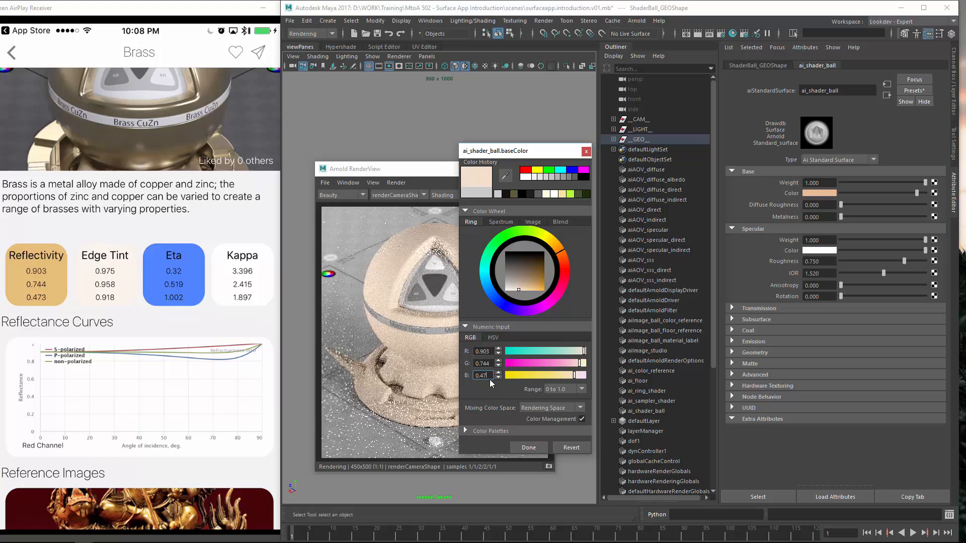
{"action": "left_click", "coordinate": [482, 376]}
{"action": "type", "text": "3"}
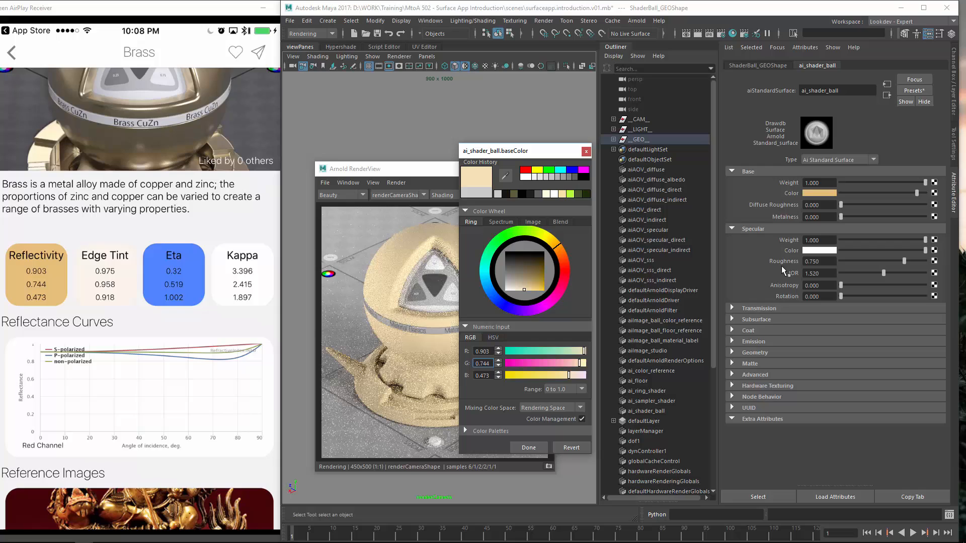
{"action": "mouse_move", "coordinate": [470, 299]}
{"action": "type", "text": "1.000"}
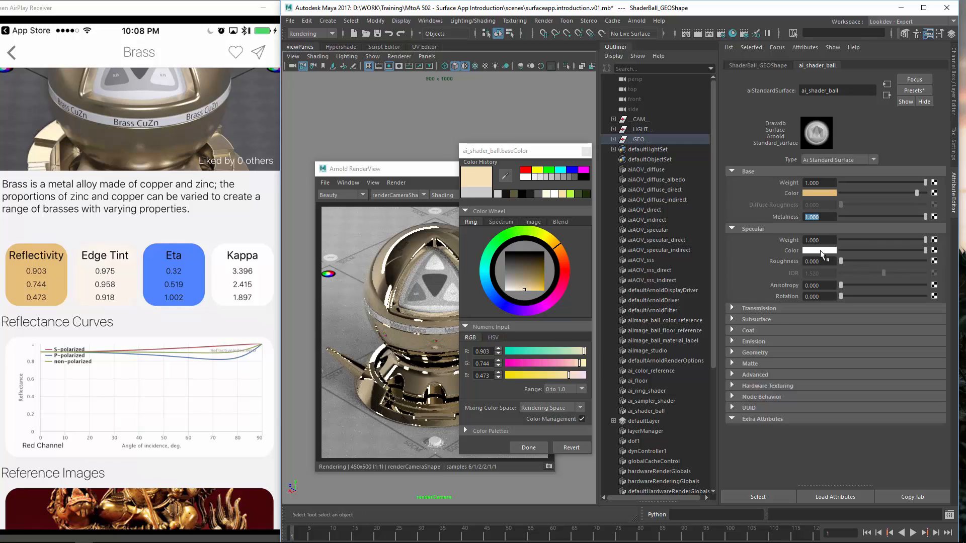
- Try edge tint values in the brass Specular Color, with metalness 1.0 and roughness 0.145
{"action": "left_click", "coordinate": [819, 250]}
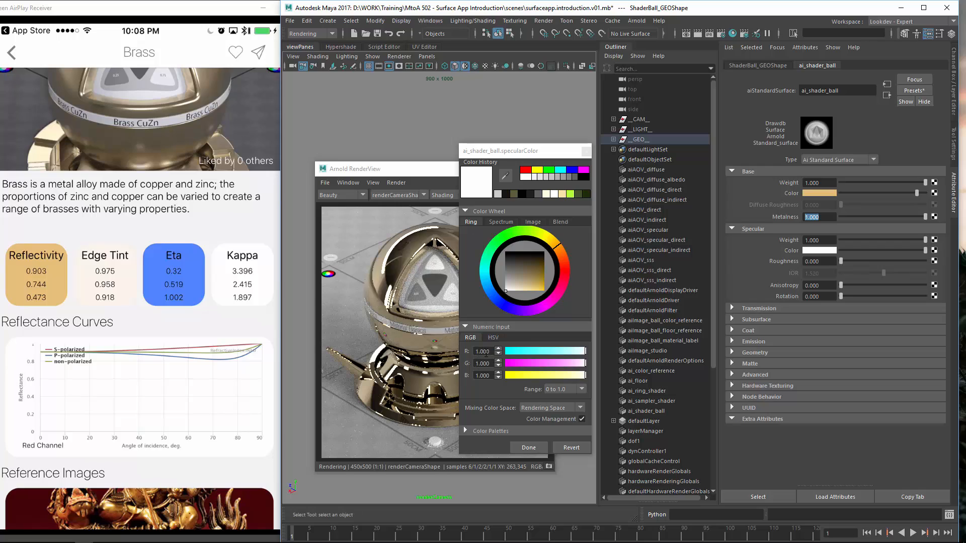
{"action": "triple_click", "coordinate": [483, 352]}
{"action": "type", "text": "0.975"}
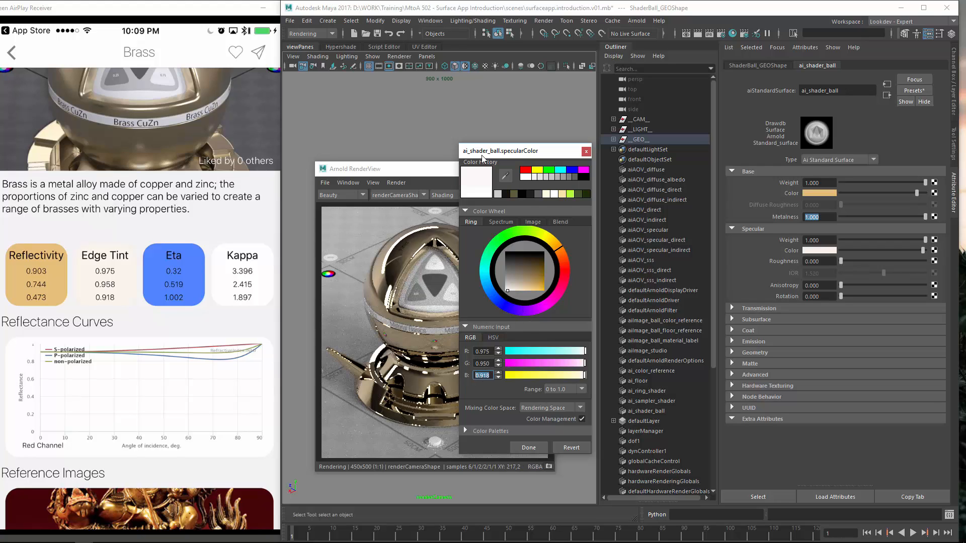
{"action": "left_click", "coordinate": [528, 448]}
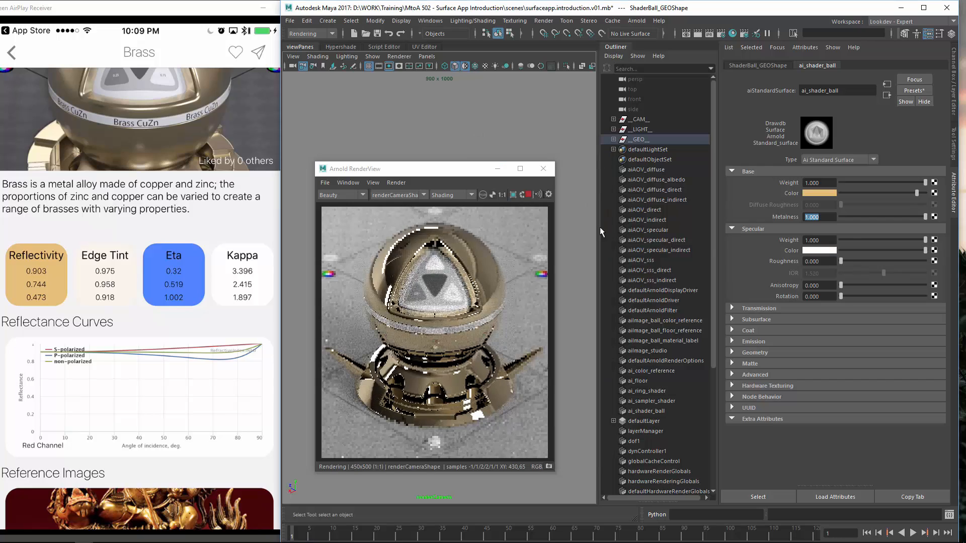
{"action": "left_click", "coordinate": [819, 193]}
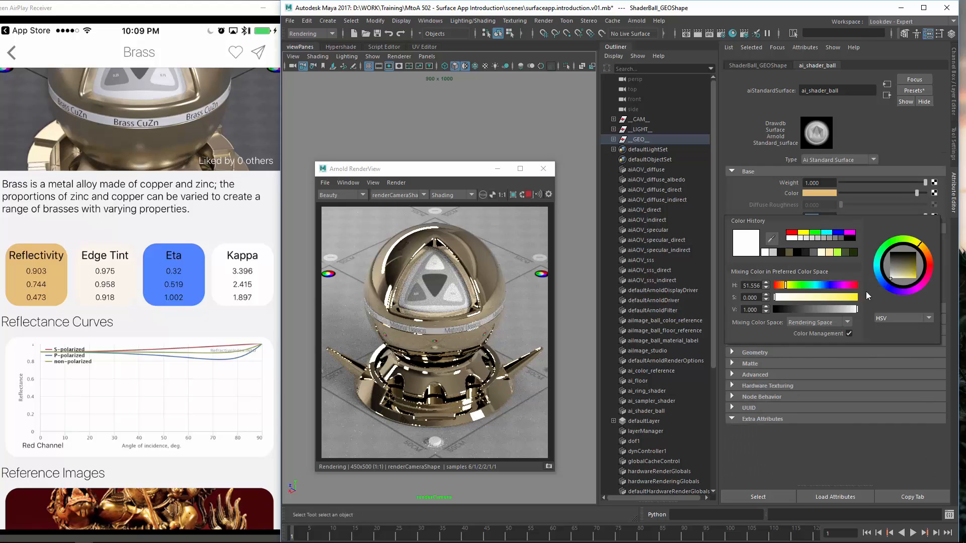
{"action": "left_click", "coordinate": [901, 318]}
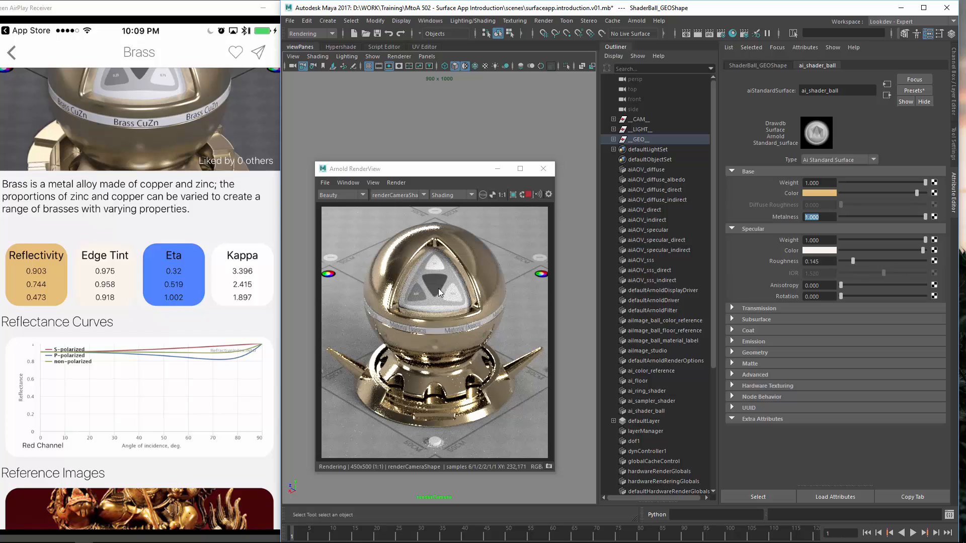
- Leave the brass shader unchanged and bring up The Surface Database iTunes Preview page
{"action": "left_click", "coordinate": [11, 52]}
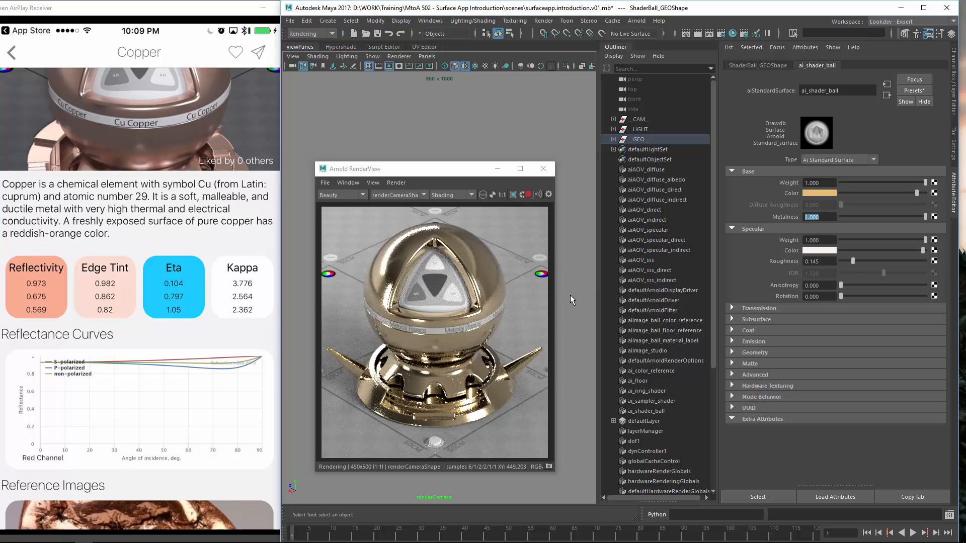
{"action": "left_click", "coordinate": [818, 193]}
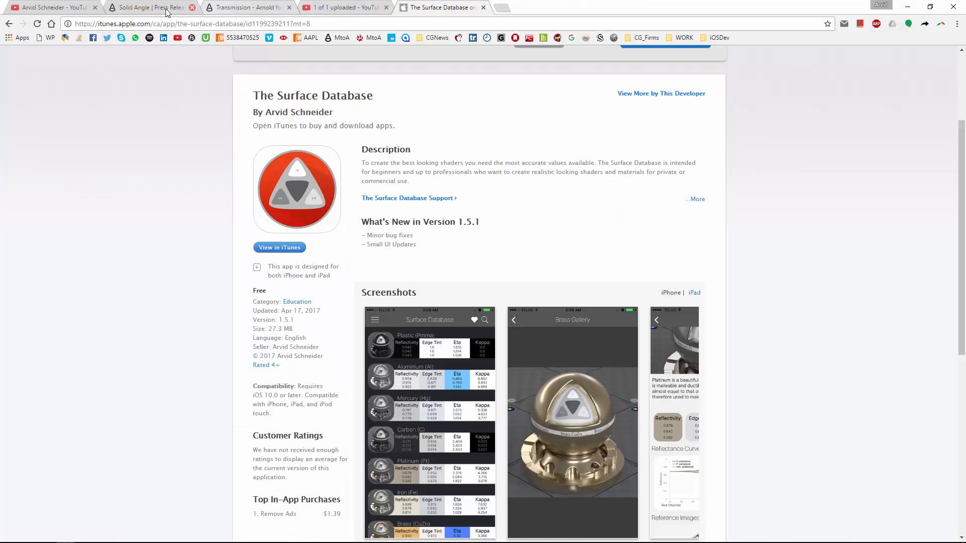
- Move through the browser tabs to the Arnold Standard Surface documentation page
{"action": "left_click", "coordinate": [151, 8]}
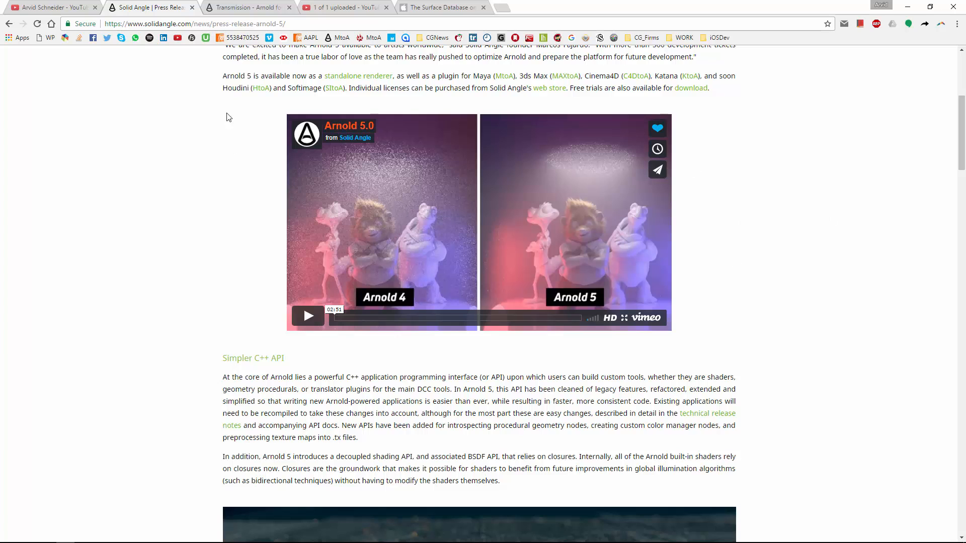
{"action": "left_click", "coordinate": [246, 8]}
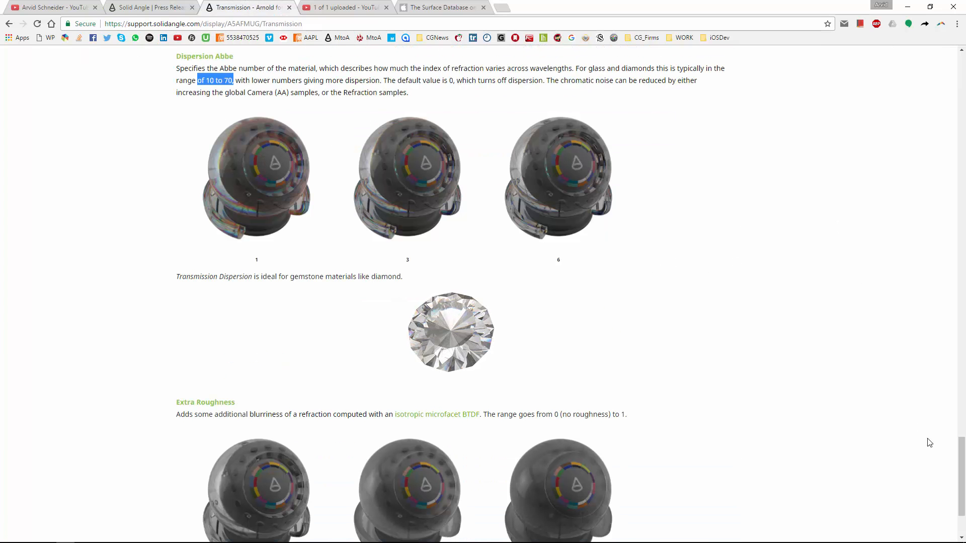
{"action": "scroll", "scroll_direction": "up", "scroll_amount": 3}
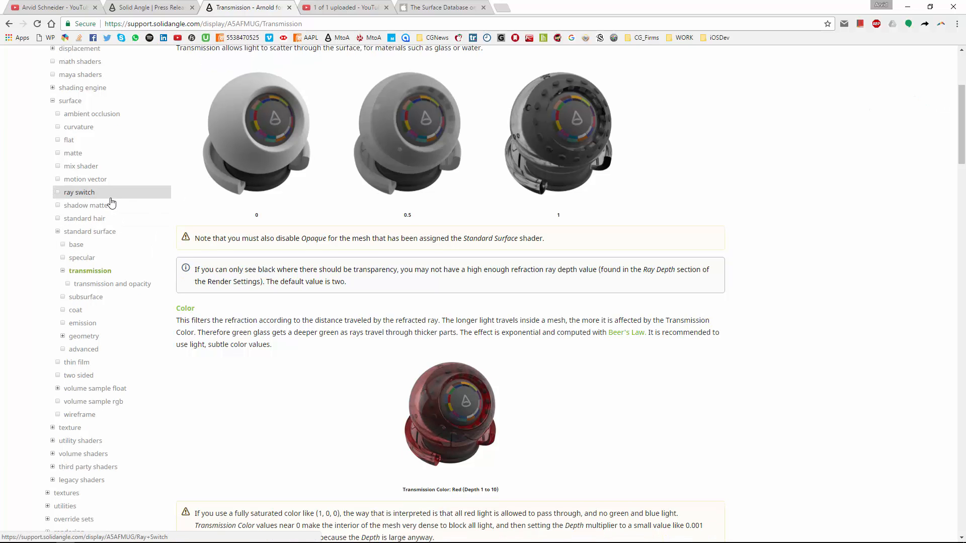
{"action": "left_click", "coordinate": [89, 230]}
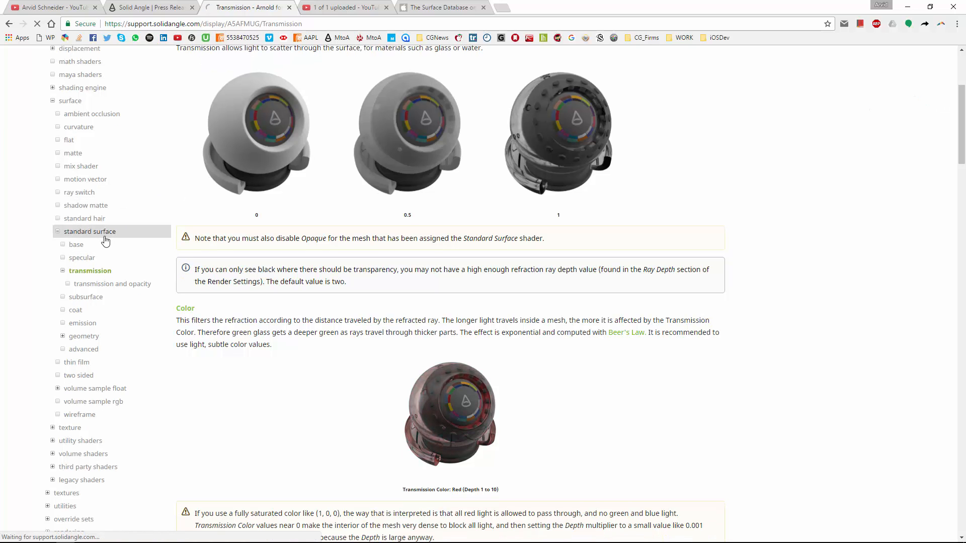
{"action": "left_click", "coordinate": [90, 231]}
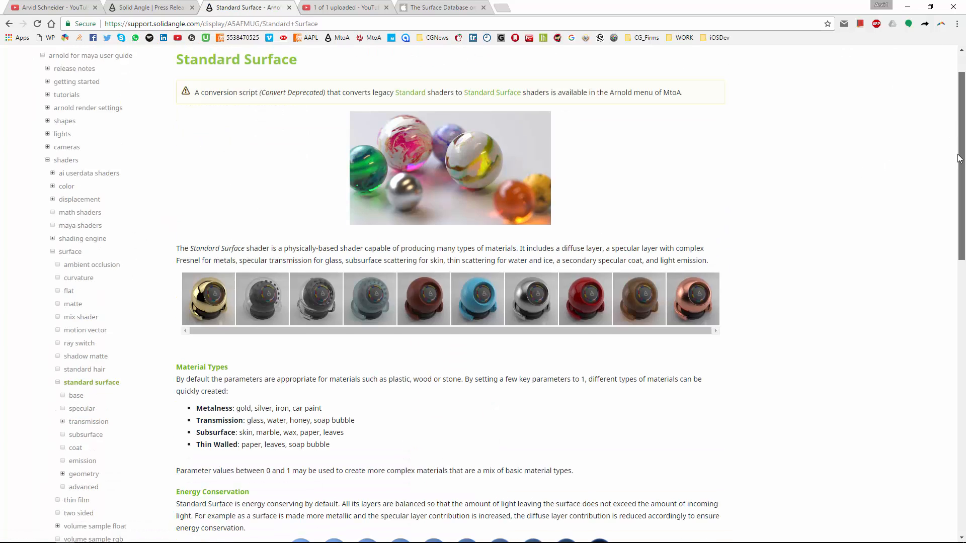
- Open the Base section and scroll to the metals Base Color / Specular Color table
{"action": "scroll", "scroll_direction": "down", "scroll_amount": 3}
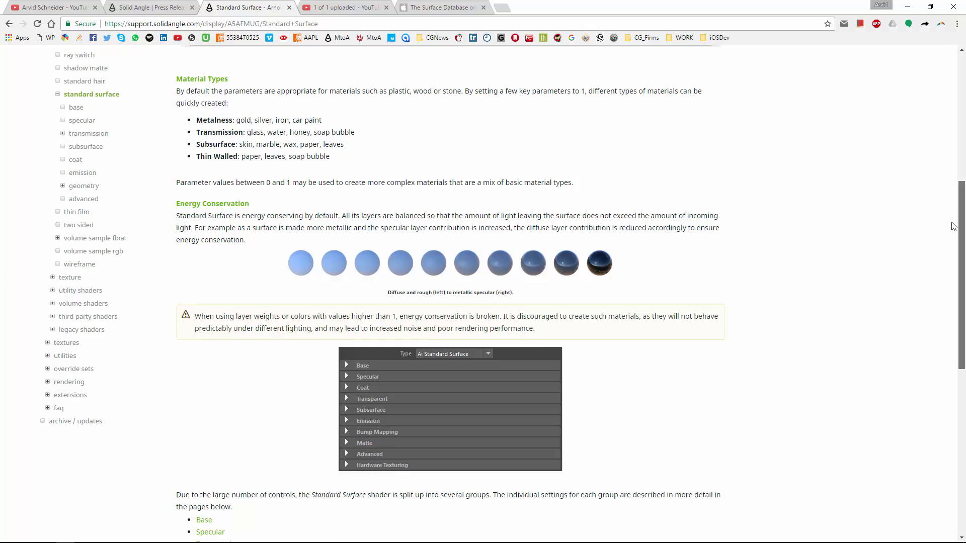
{"action": "scroll", "scroll_direction": "up", "scroll_amount": 3}
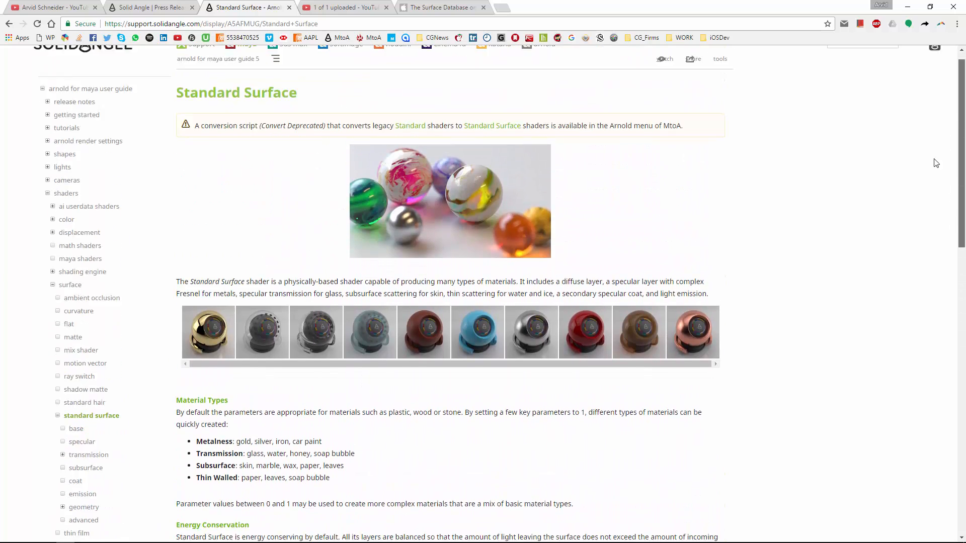
{"action": "scroll", "scroll_direction": "down", "scroll_amount": 3}
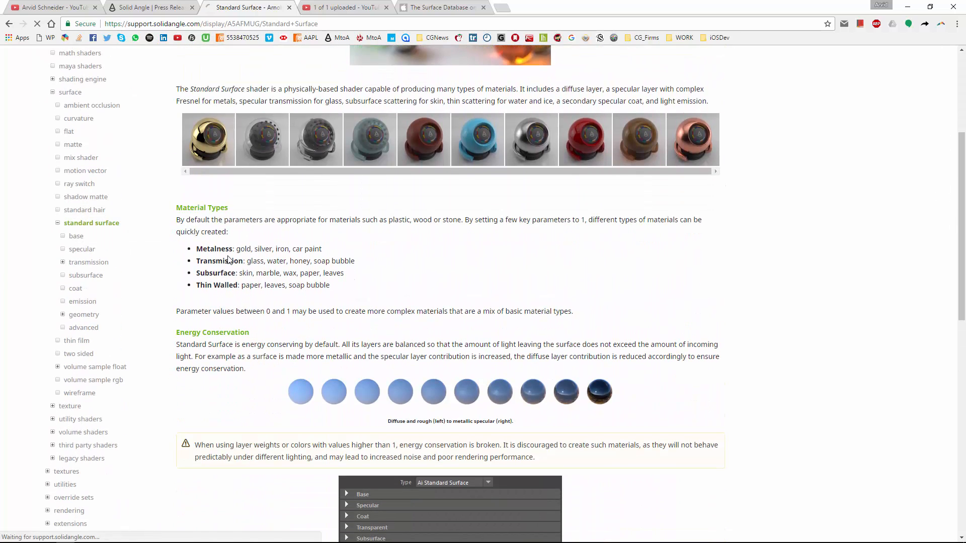
{"action": "left_click", "coordinate": [75, 236]}
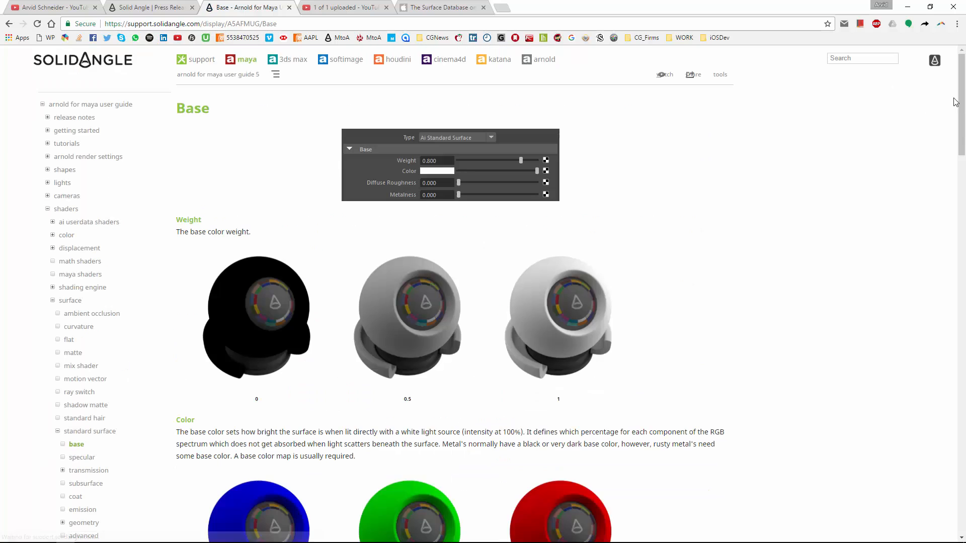
{"action": "scroll", "scroll_direction": "down", "scroll_amount": 3}
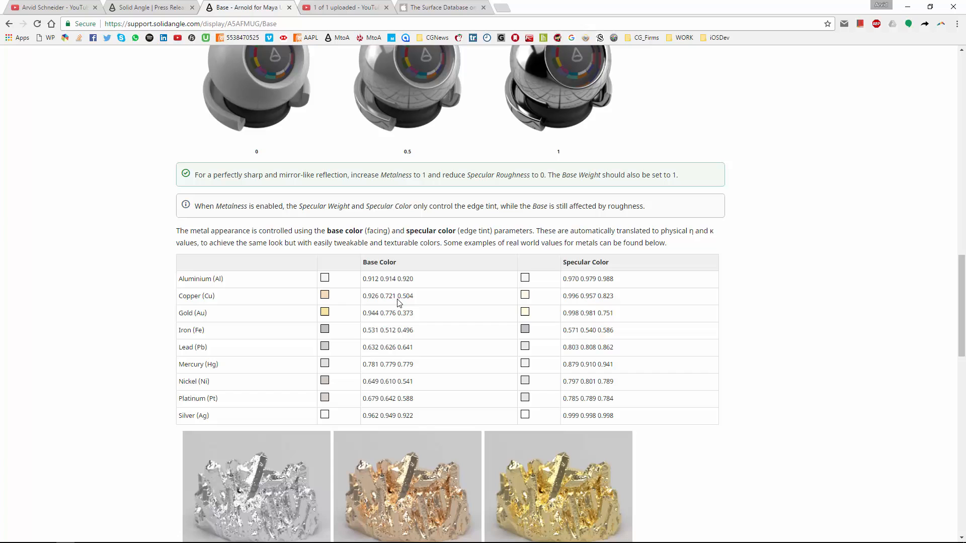
{"action": "mouse_move", "coordinate": [378, 311]}
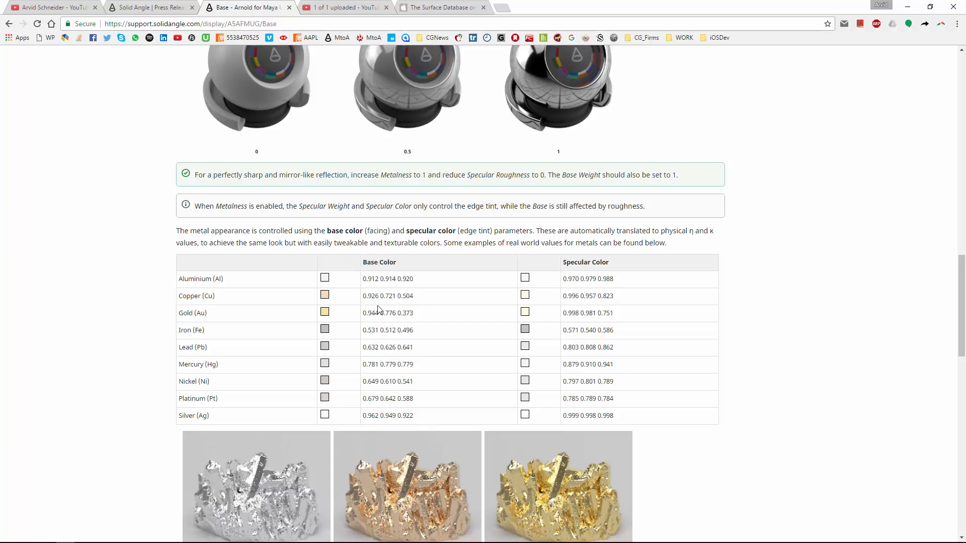
{"action": "key", "text": "alt+tab"}
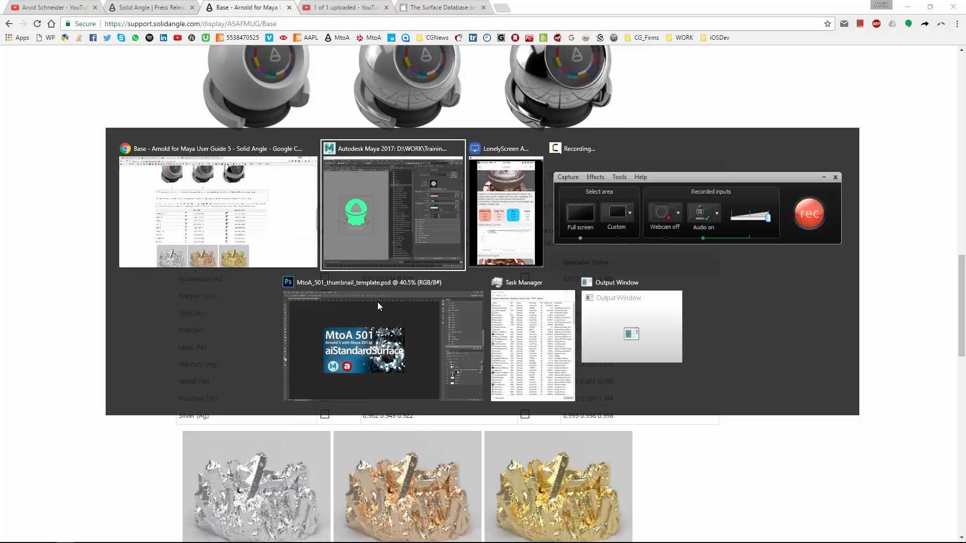
- Enter the documented Gold Base Color and Specular Color values into the aiStandardSurface swatches
{"action": "left_click", "coordinate": [392, 206]}
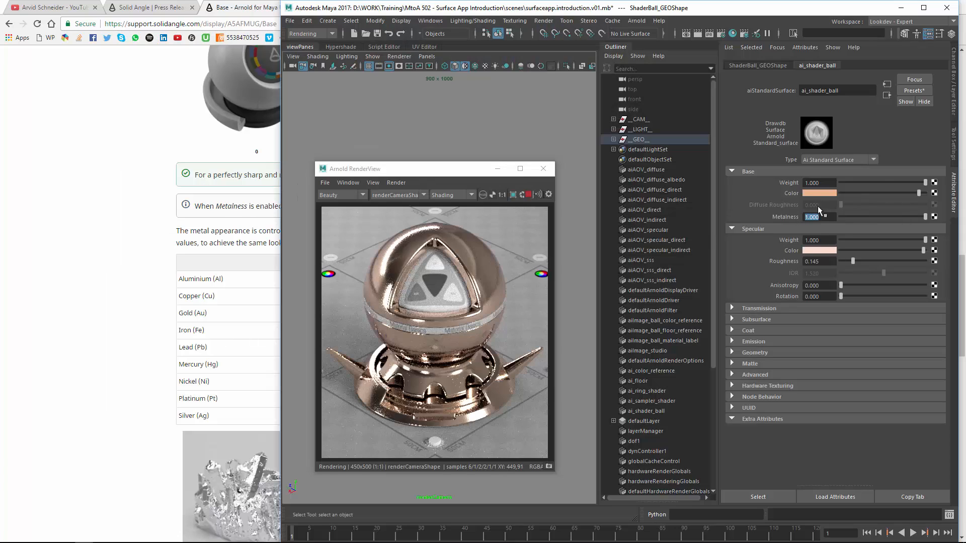
{"action": "left_click", "coordinate": [820, 192]}
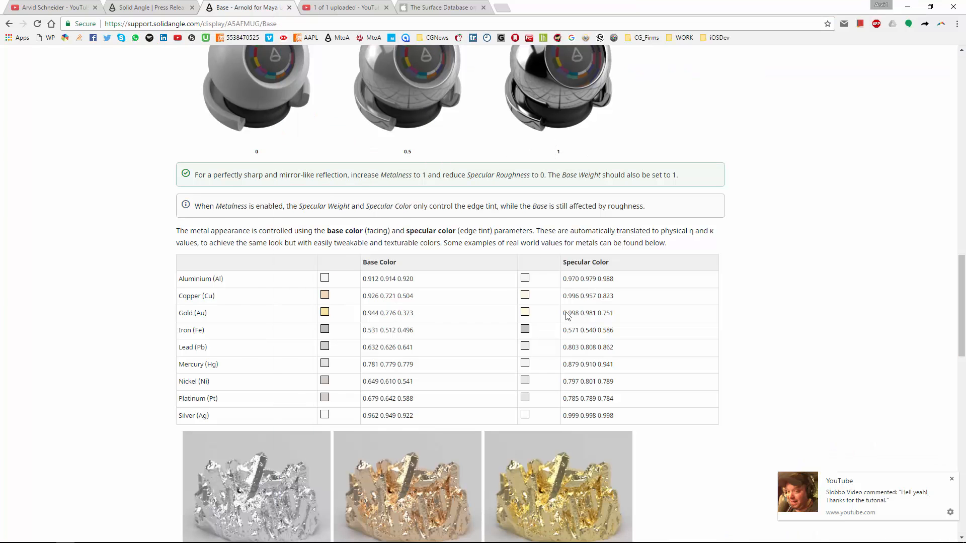
{"action": "mouse_move", "coordinate": [593, 306]}
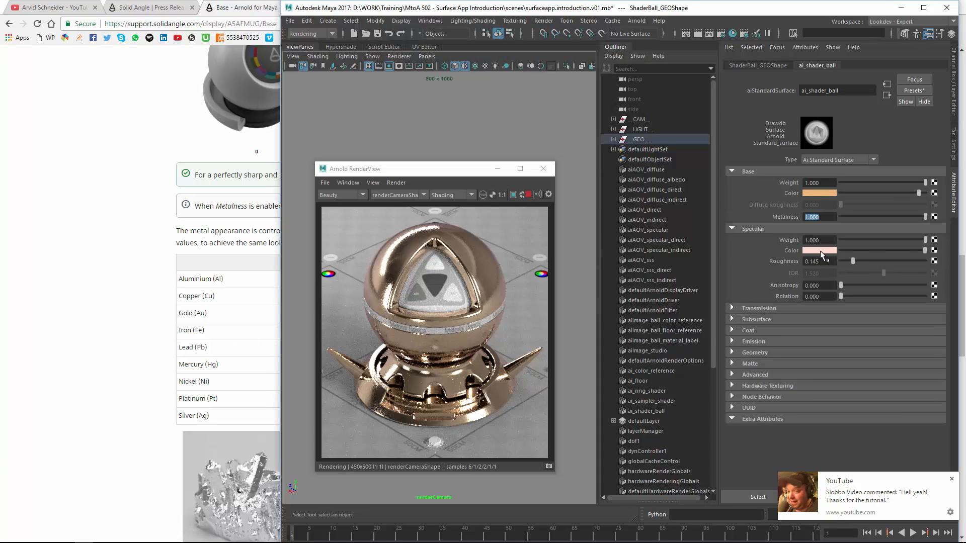
{"action": "left_click", "coordinate": [819, 250]}
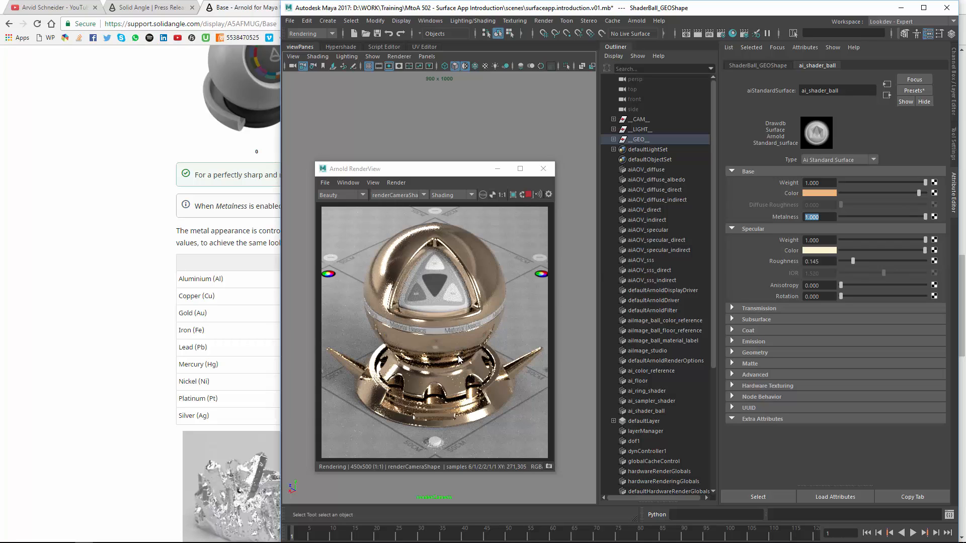
{"action": "mouse_move", "coordinate": [541, 298]}
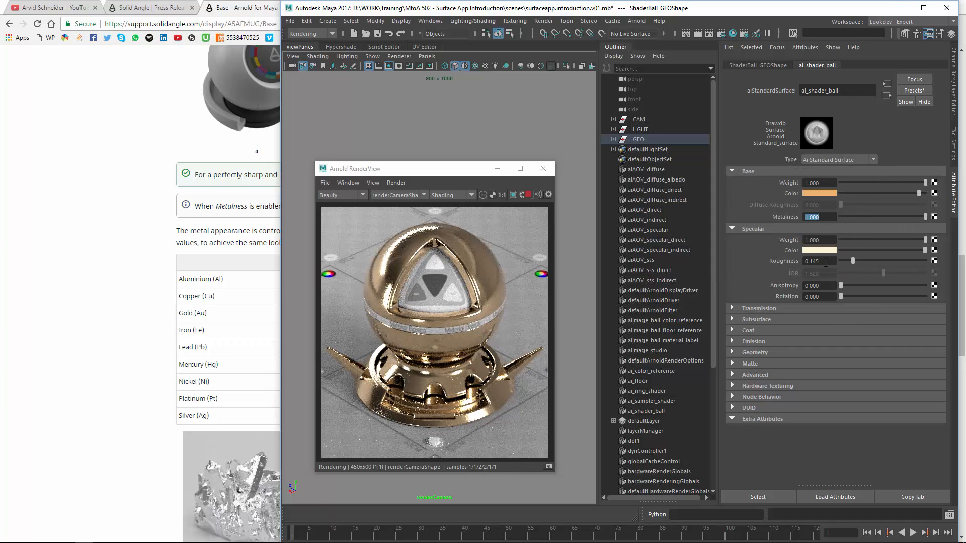
{"action": "left_click", "coordinate": [819, 192]}
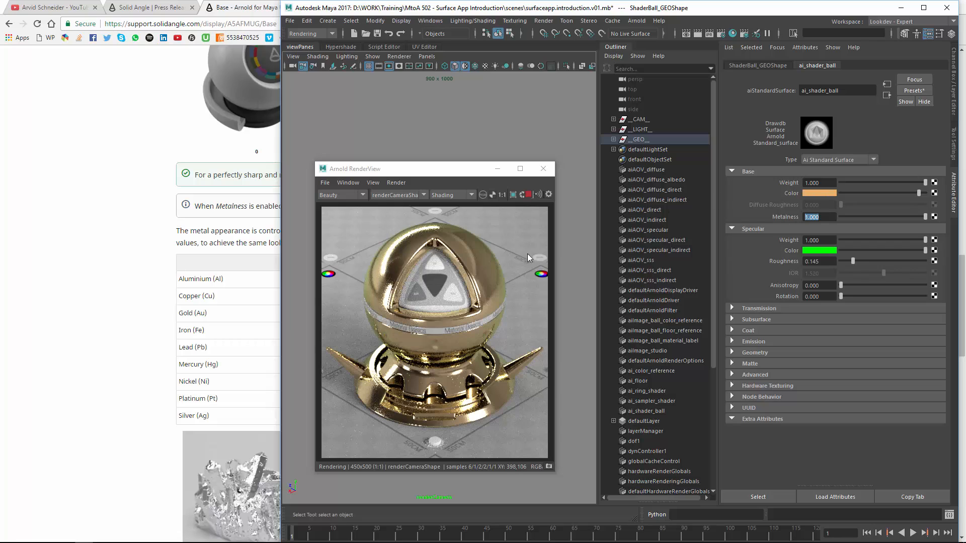
{"action": "mouse_move", "coordinate": [367, 298]}
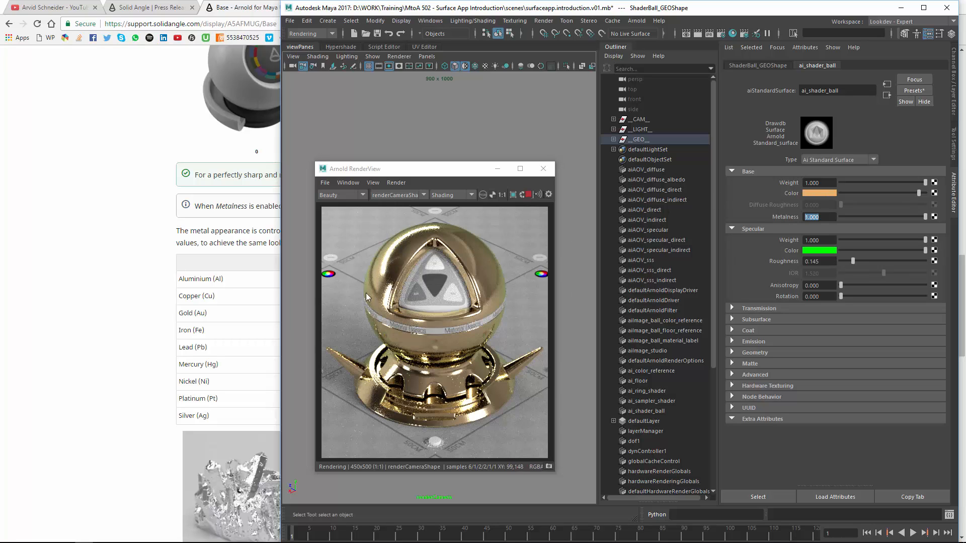
{"action": "mouse_move", "coordinate": [515, 296]}
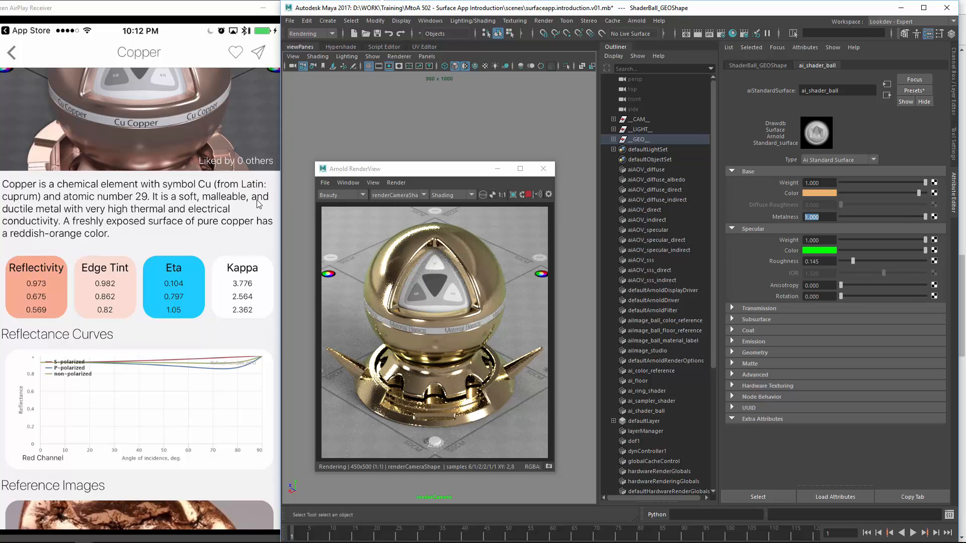
- Tint the specular edge bright green and show The Surface Database's Options page
{"action": "left_click", "coordinate": [11, 52]}
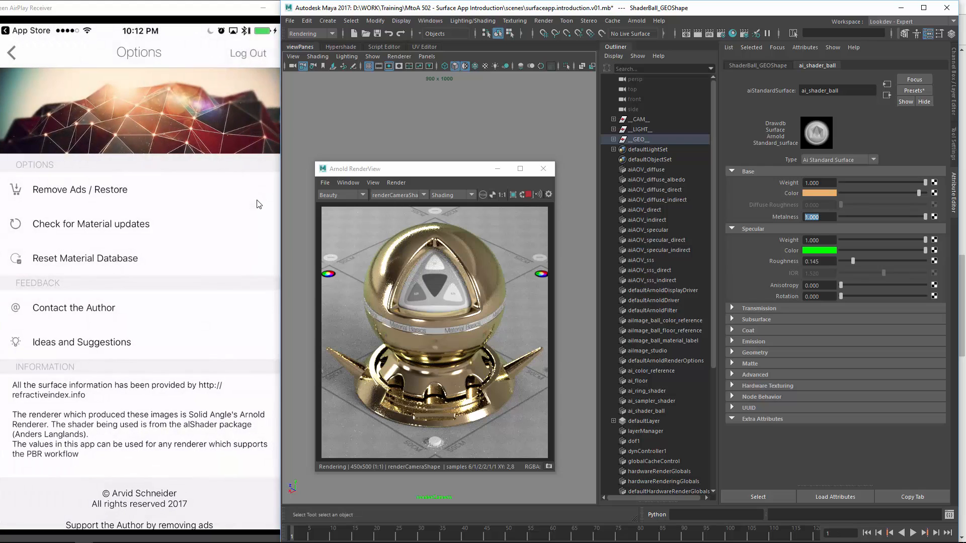
- Leave the Options page for Lime Glass, with Base Color black and Specular Color white
{"action": "left_click", "coordinate": [11, 52]}
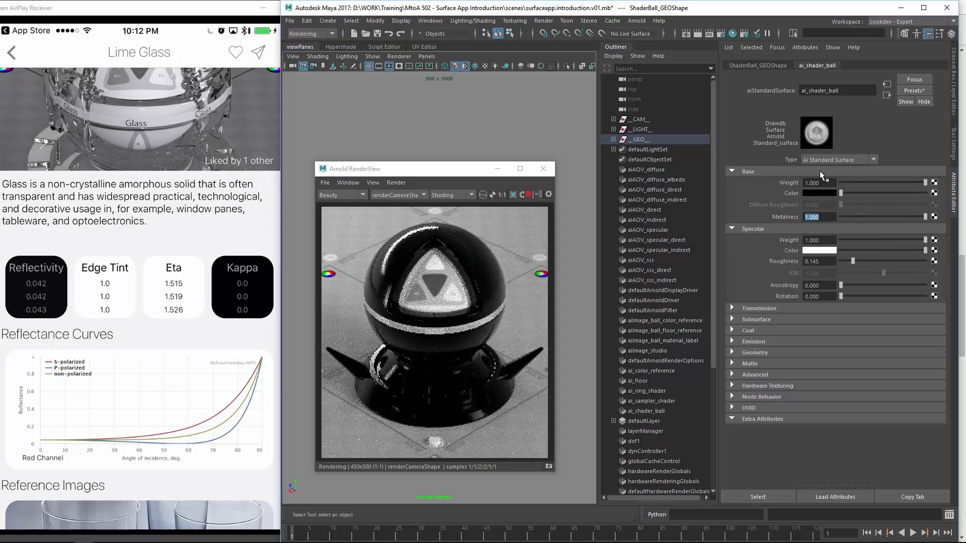
- Adjust the dark Base Color, set Specular Roughness to 0, and expand Transmission
{"action": "left_click", "coordinate": [819, 193]}
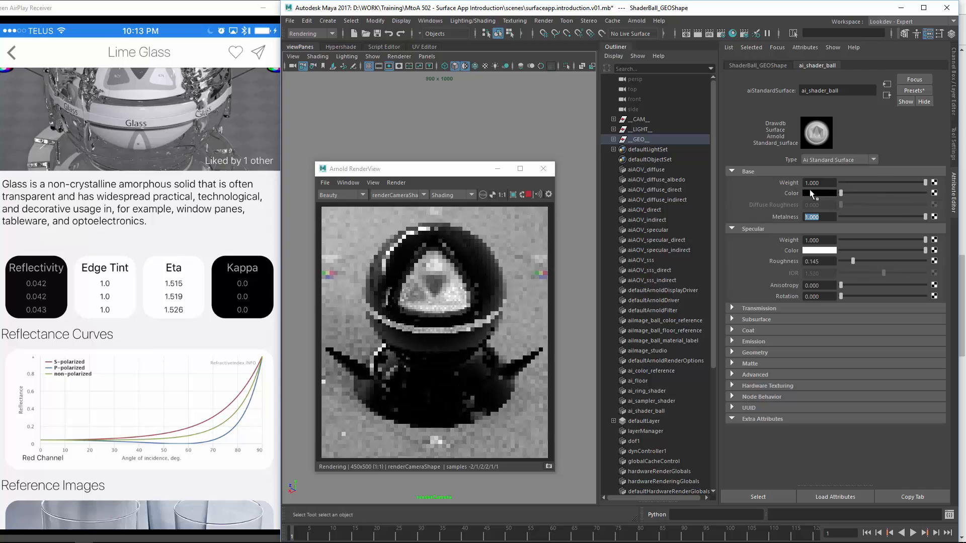
{"action": "left_click", "coordinate": [819, 193]}
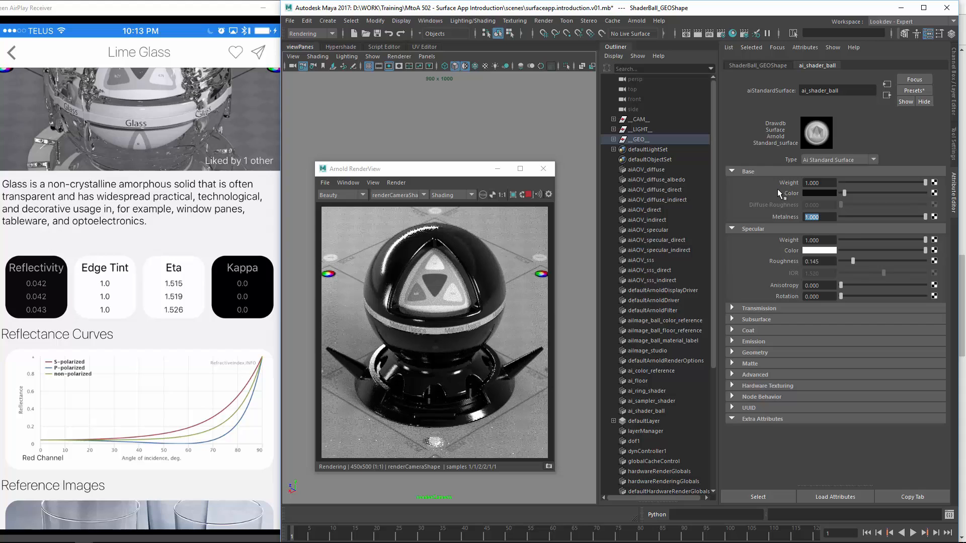
{"action": "triple_click", "coordinate": [815, 261]}
{"action": "type", "text": "0.000"}
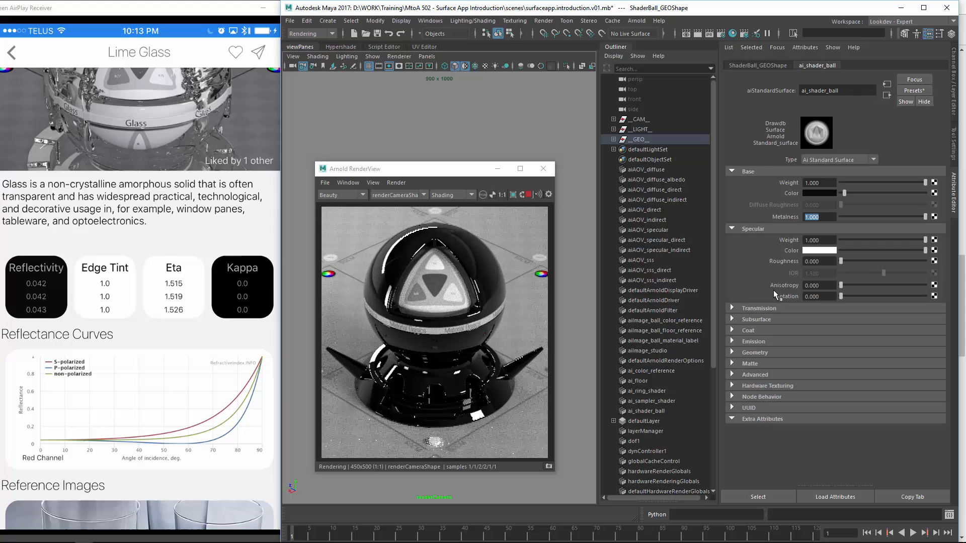
{"action": "left_click", "coordinate": [760, 308]}
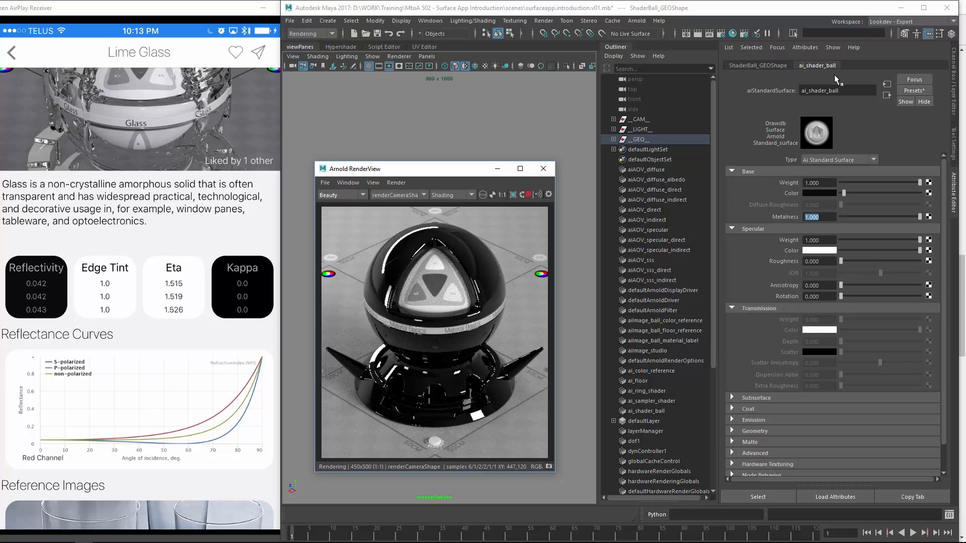
{"action": "mouse_move", "coordinate": [810, 342]}
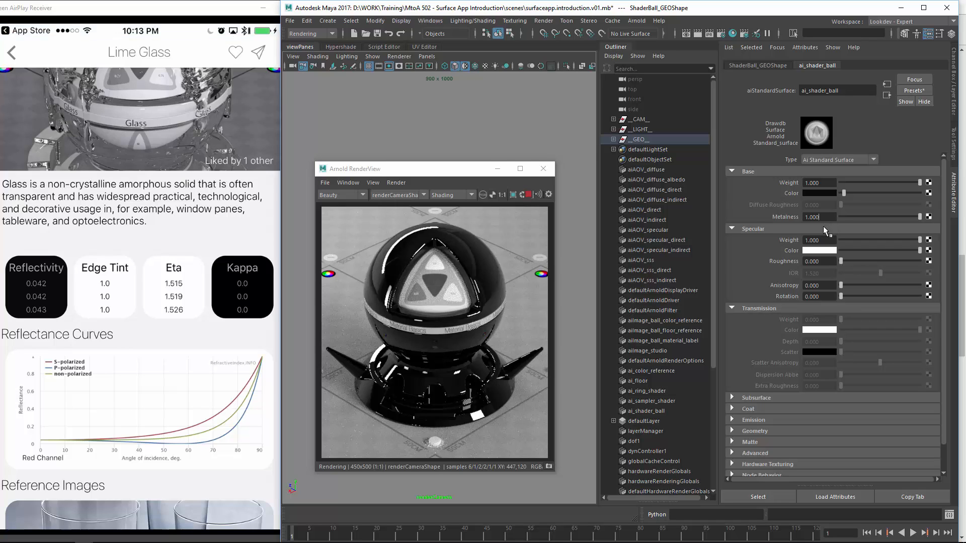
{"action": "mouse_move", "coordinate": [809, 200]}
{"action": "type", "text": "0.000"}
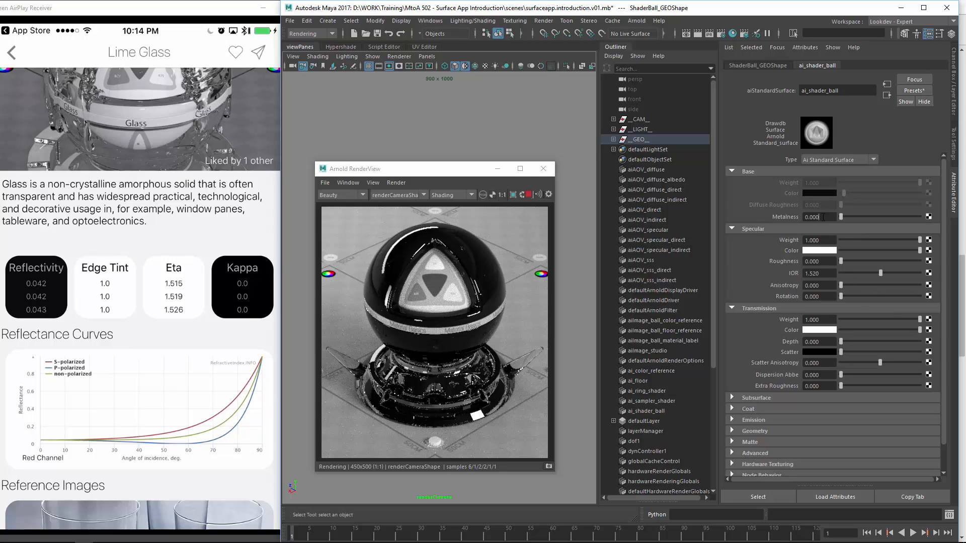
{"action": "mouse_move", "coordinate": [873, 300]}
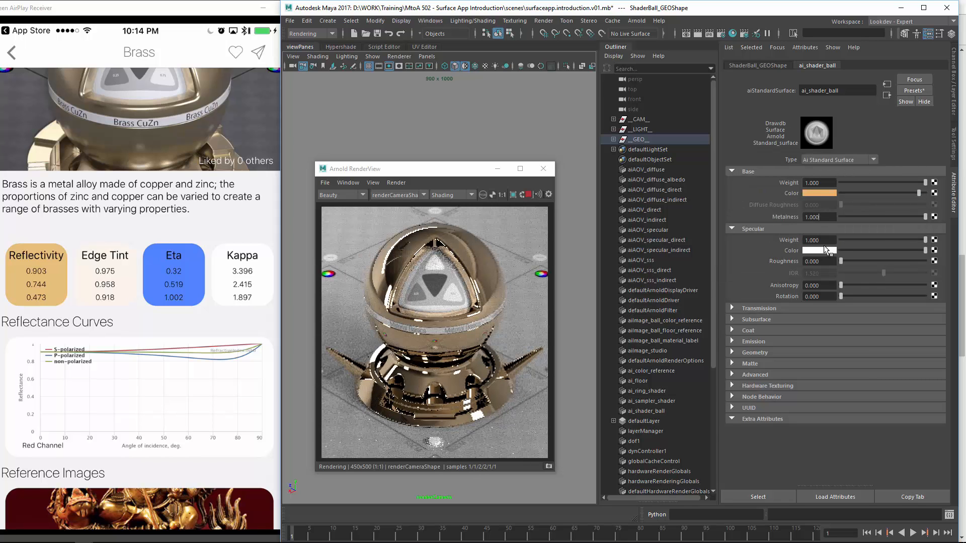
- Give the brass shader a pinkish specular edge tint via the Specular Color swatch
{"action": "left_click", "coordinate": [819, 250]}
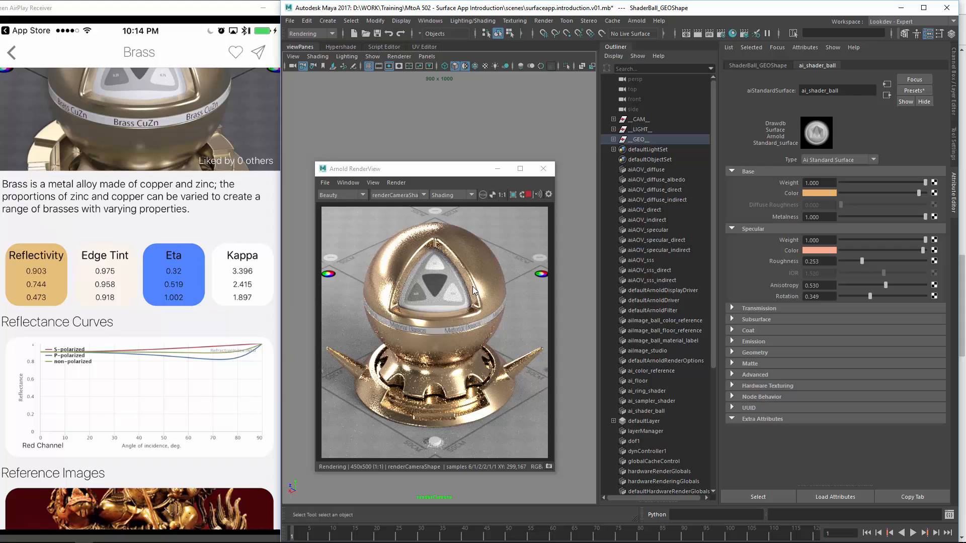
{"action": "mouse_move", "coordinate": [466, 295]}
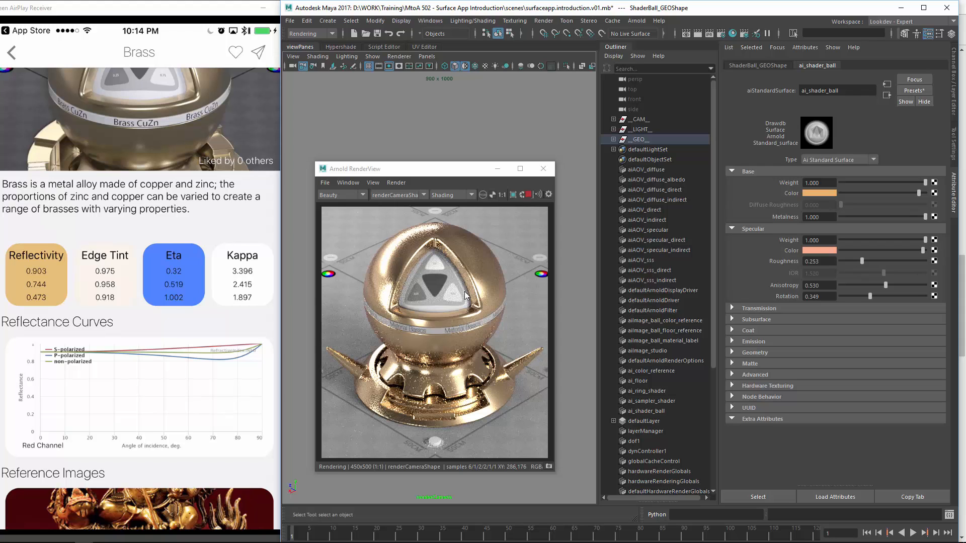